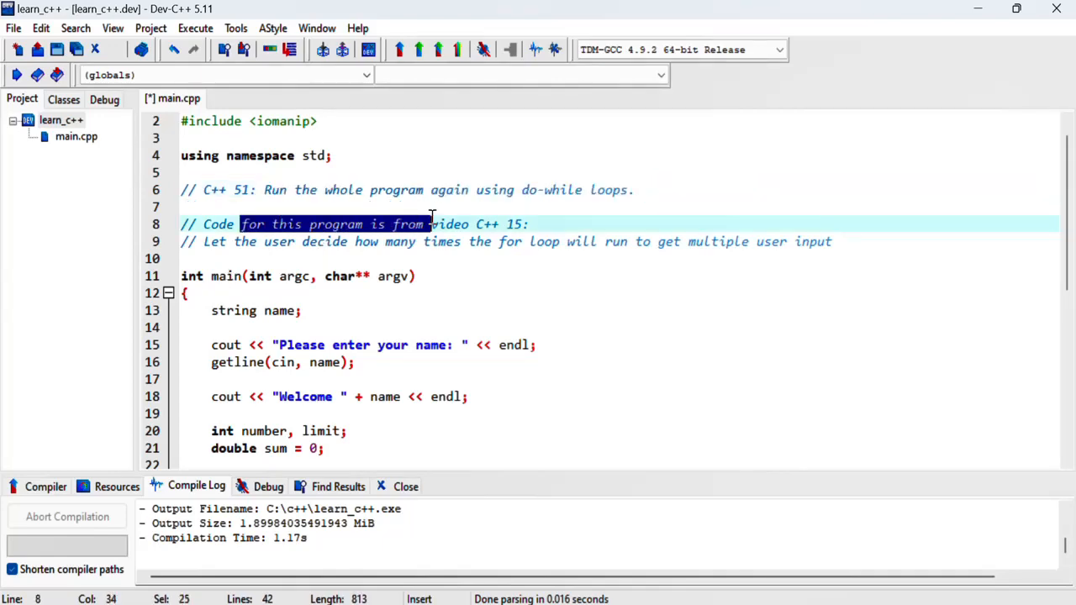
- Highlight the video title and the 'run whole program in loop' comment, then return to the editor
left_click_drag(428, 223, 529, 223)
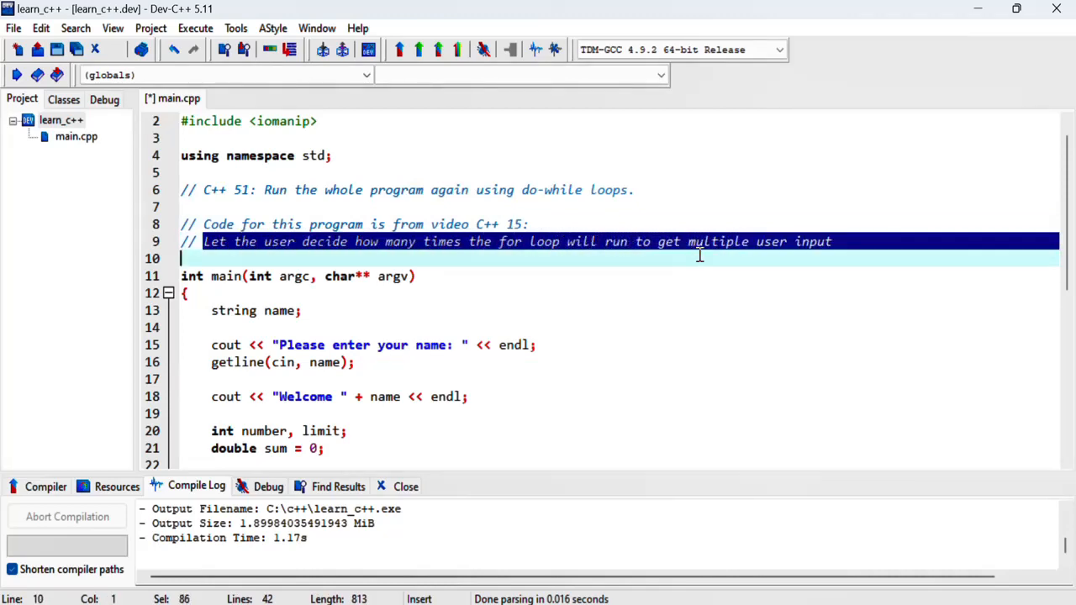
mouse_move(561, 266)
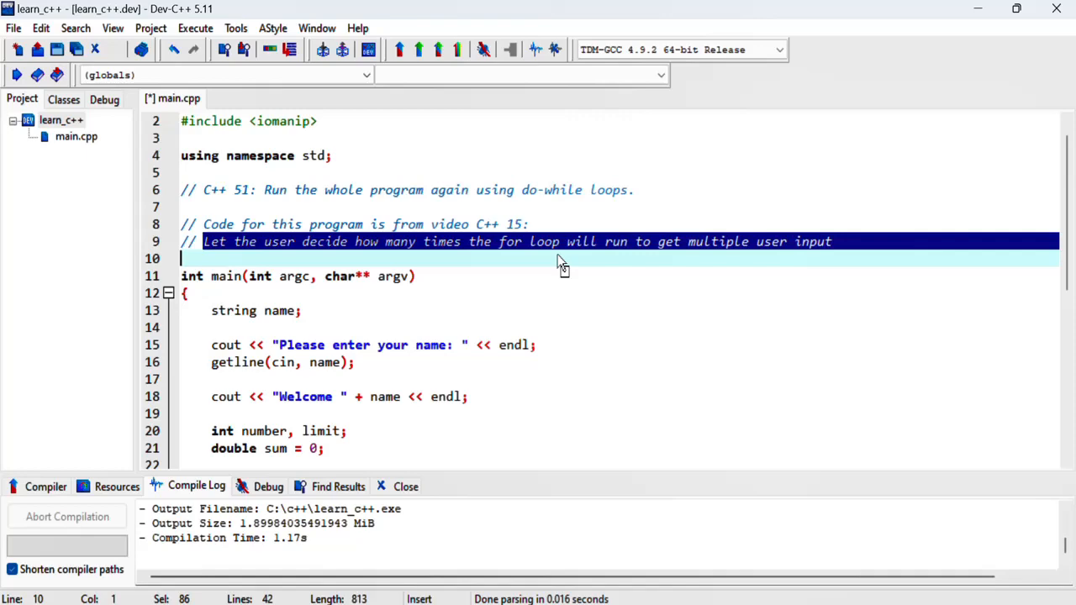
mouse_move(675, 370)
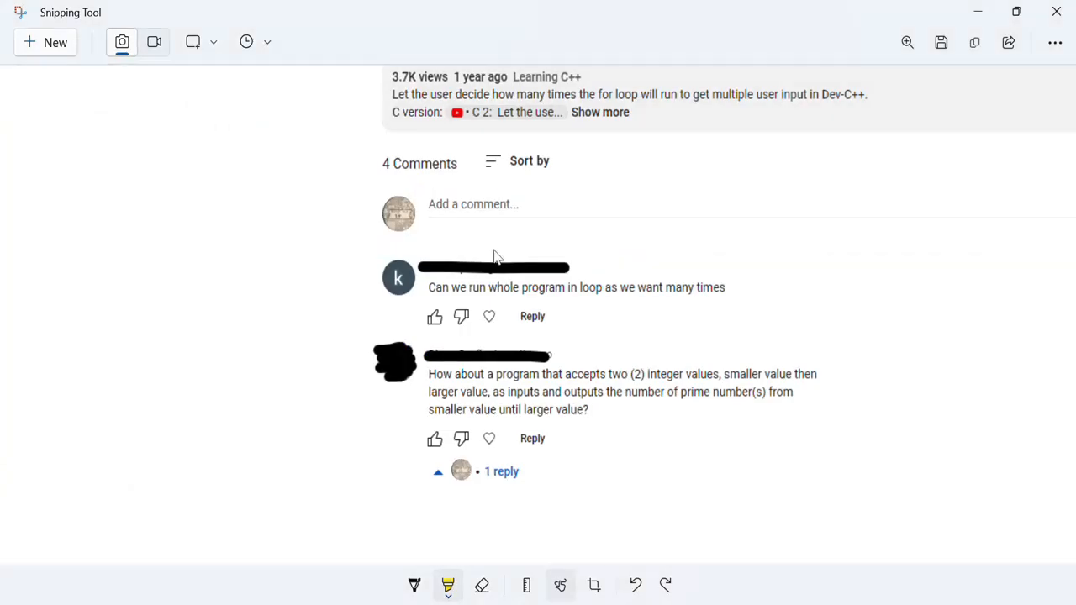
scroll("up", 3)
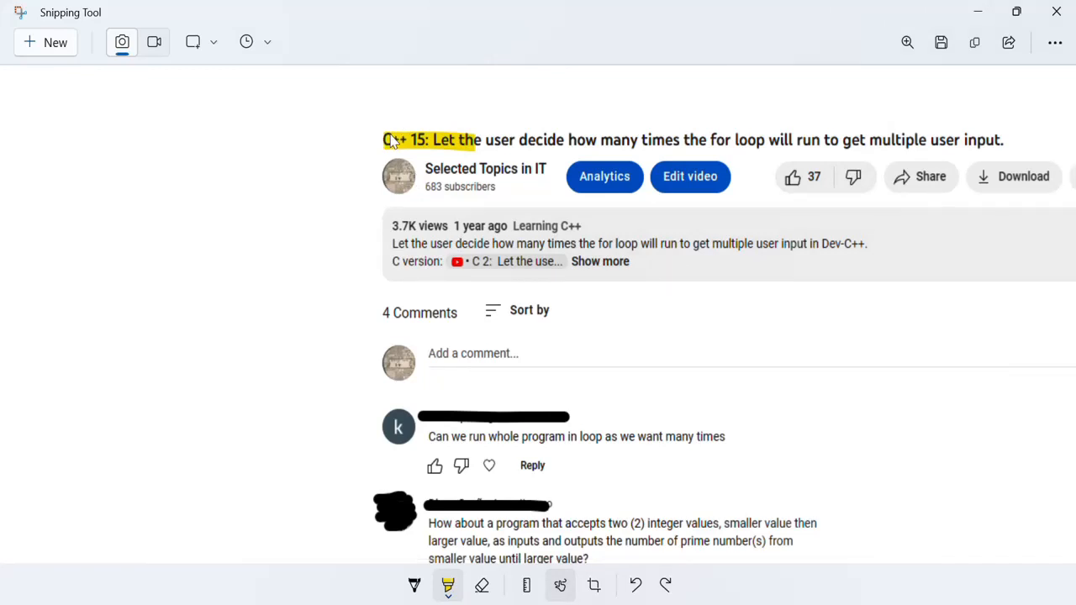
scroll("down", 3)
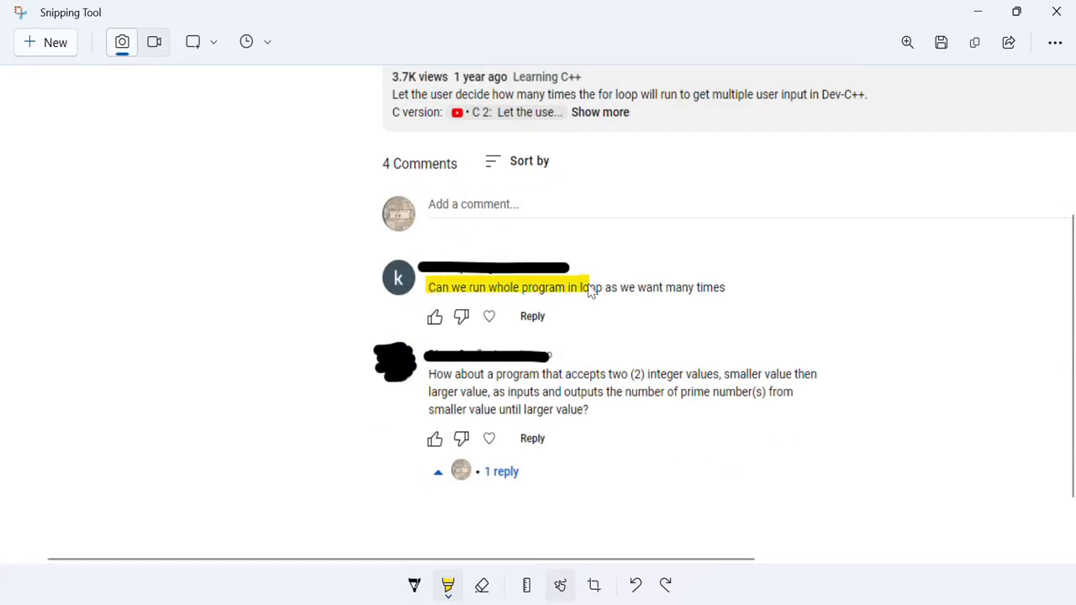
left_click_drag(588, 286, 721, 286)
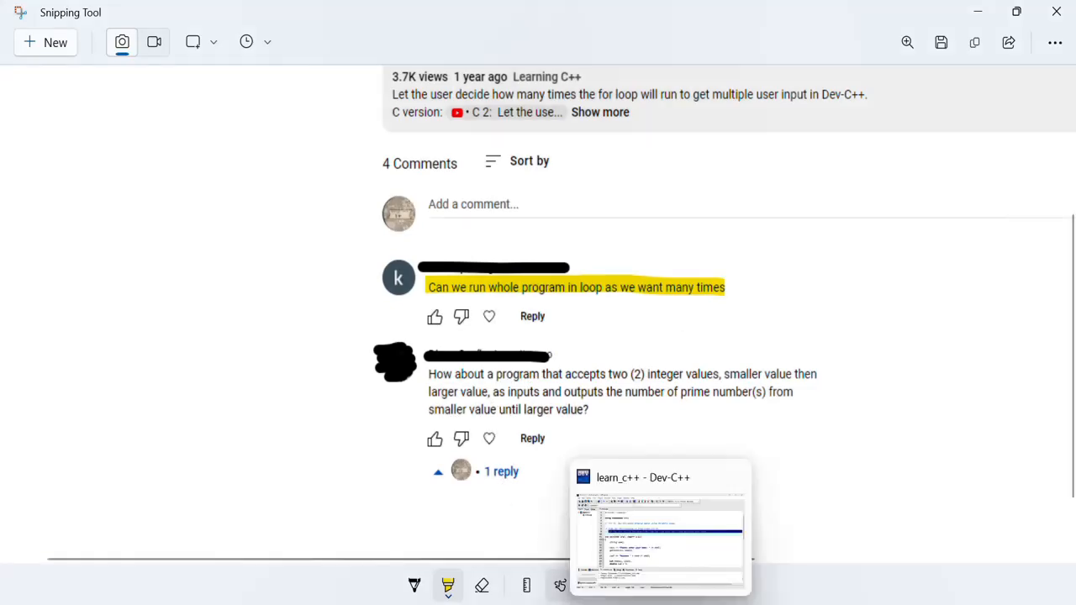
left_click(659, 521)
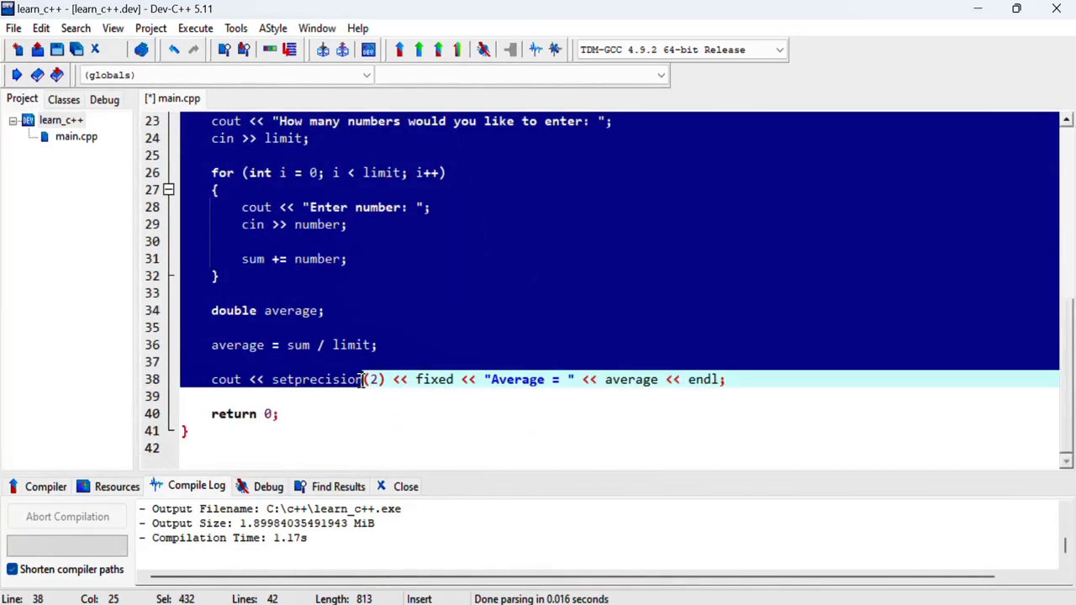
scroll("up", 3)
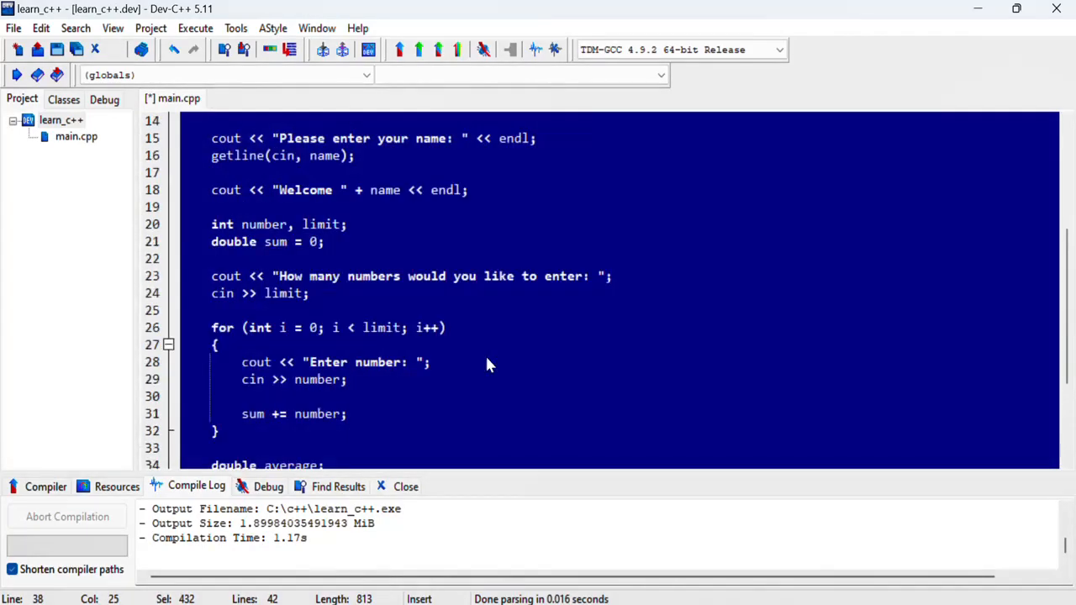
scroll("up", 3)
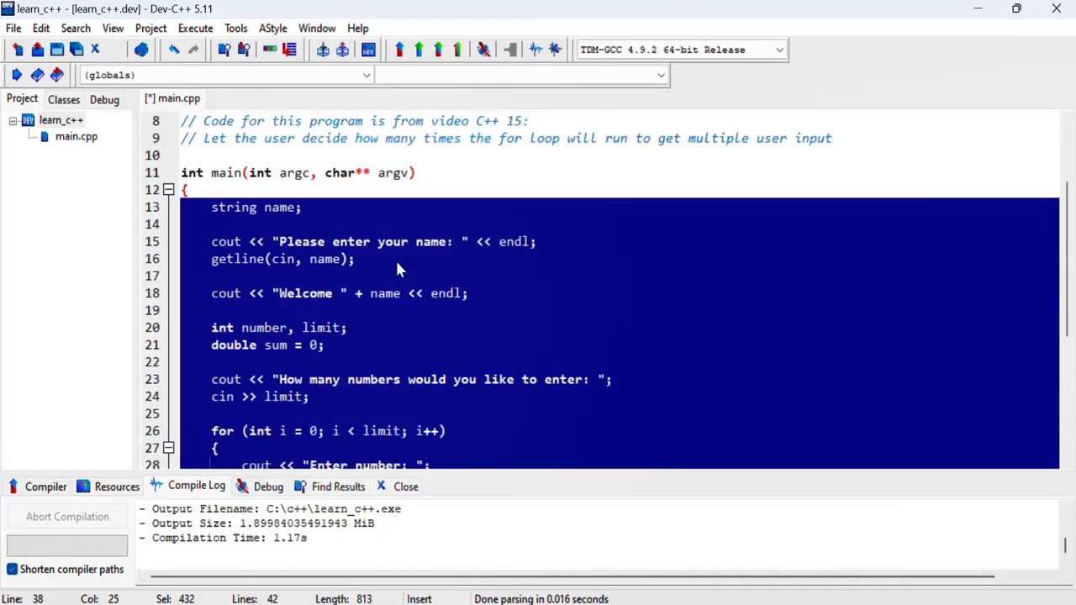
mouse_move(361, 259)
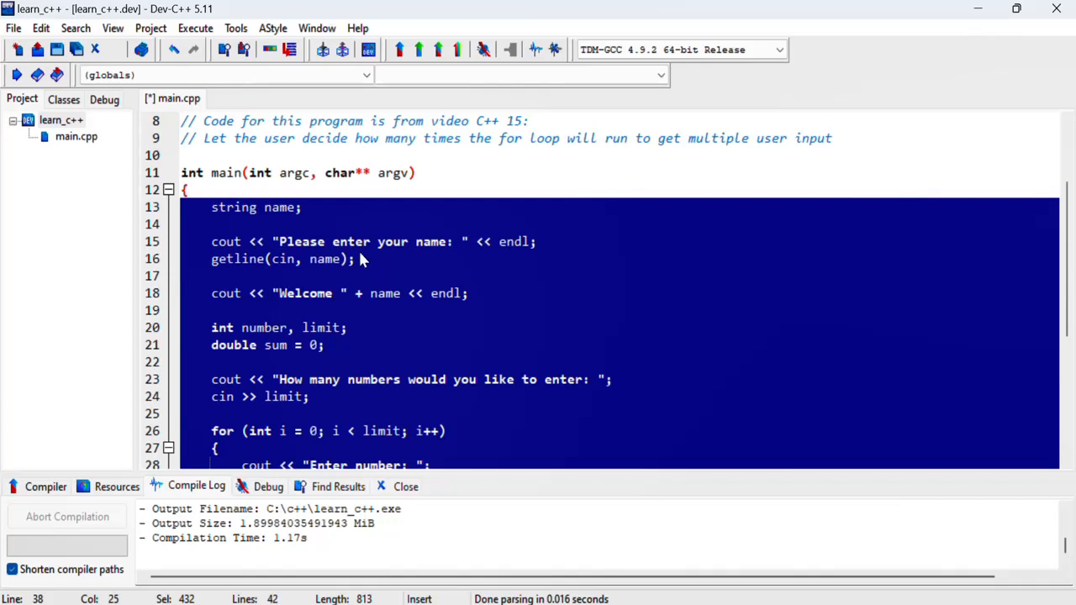
mouse_move(293, 222)
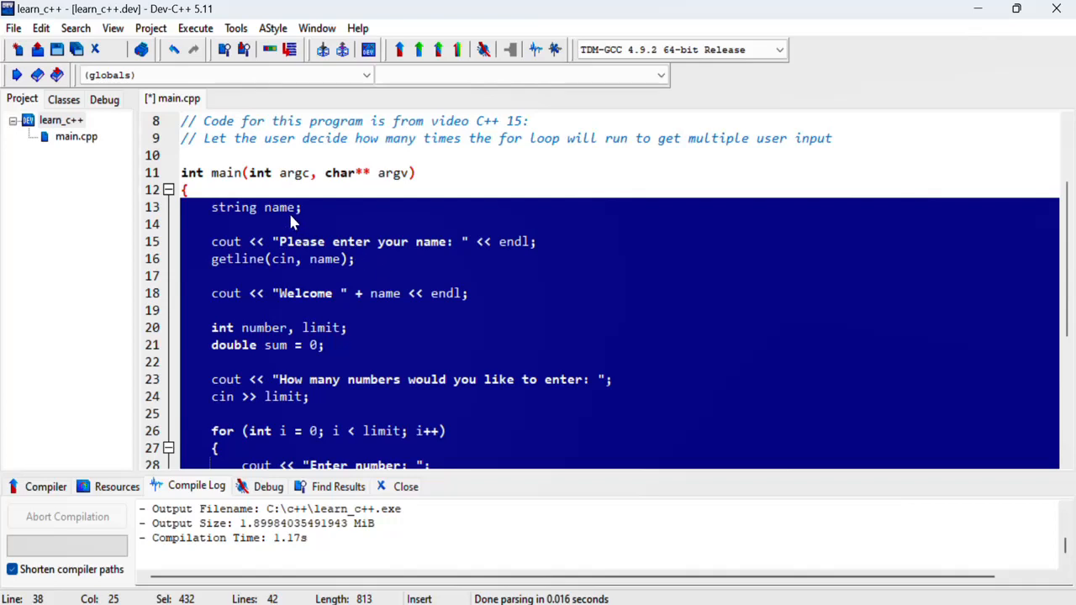
left_click(270, 189)
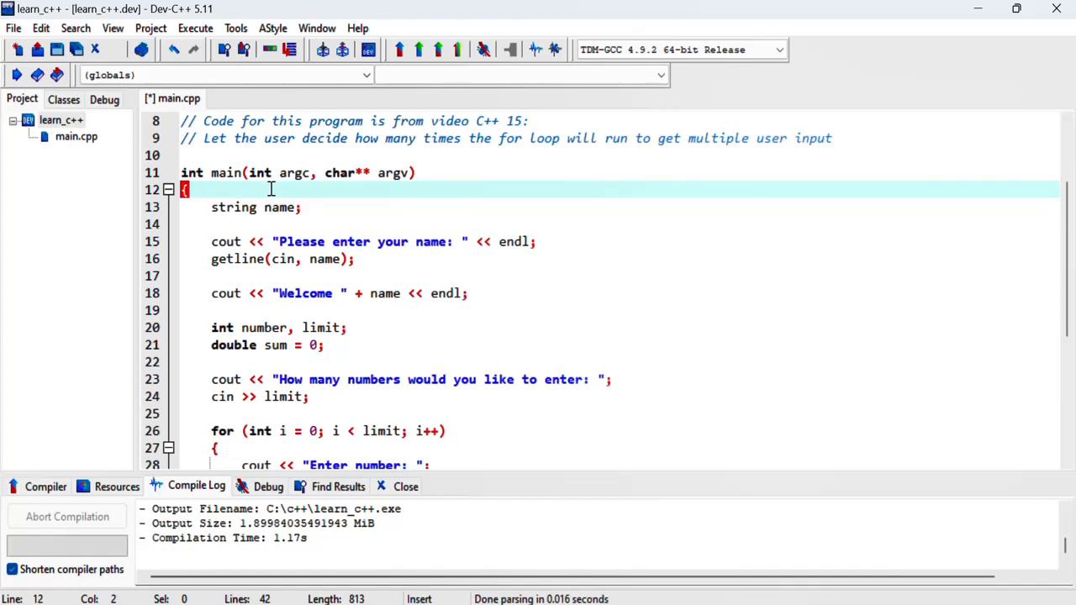
- Declare 'char runAgain;' at the top of main and start a 'do {' block
type("char")
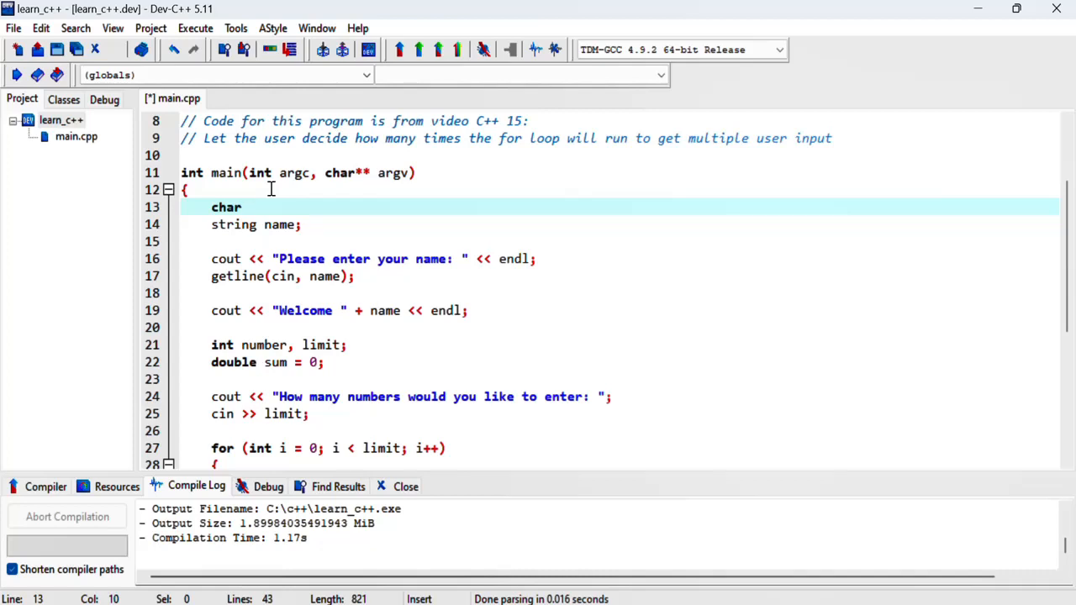
type("runAg")
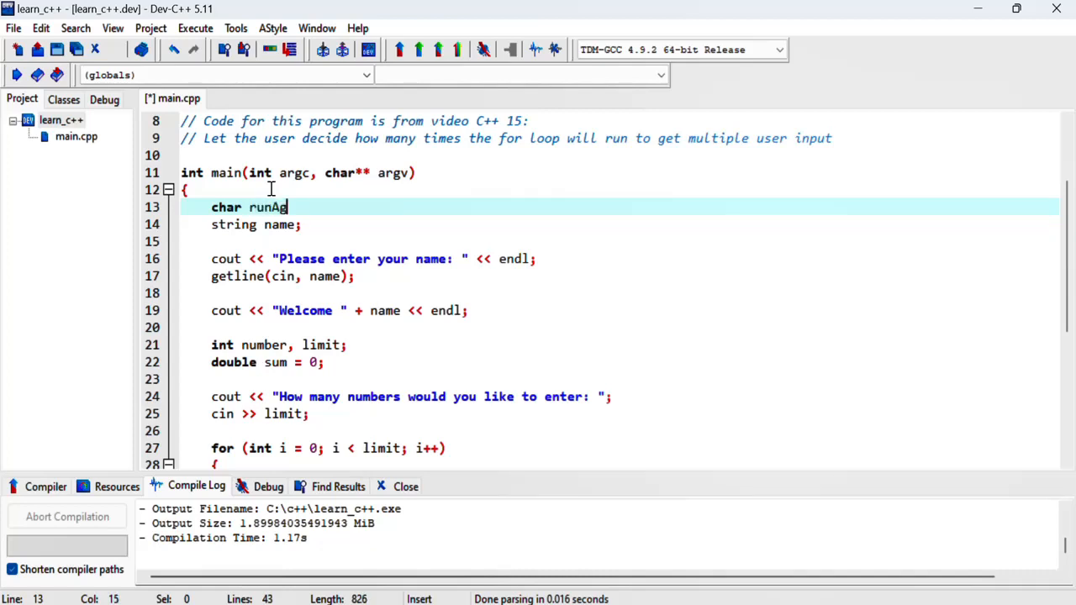
type("ain;")
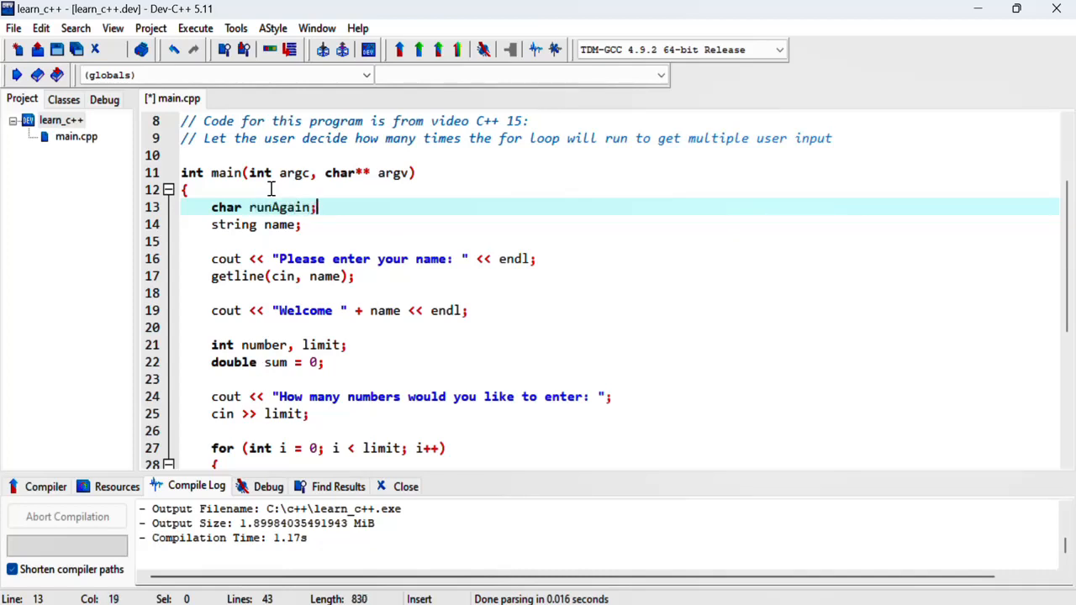
type("do")
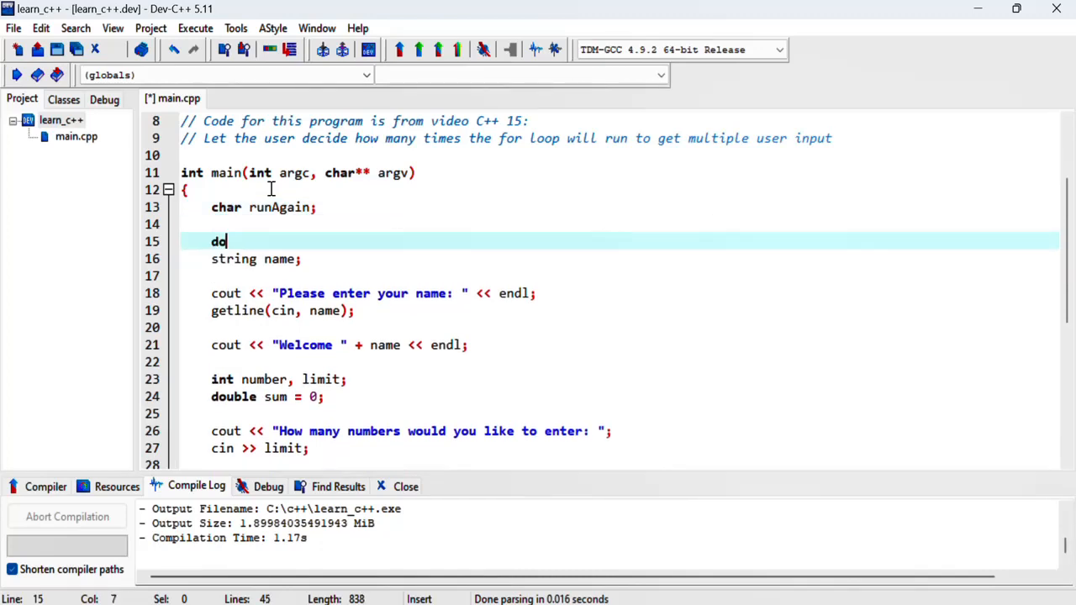
type("{")
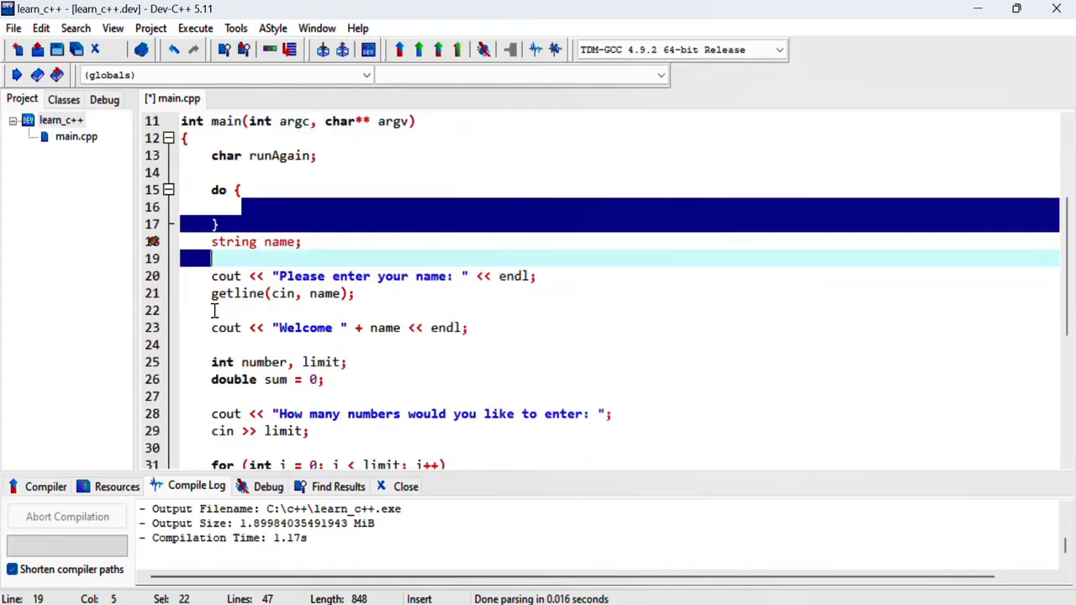
- Indent the existing input-and-average code so it sits inside the do block
left_click(183, 242)
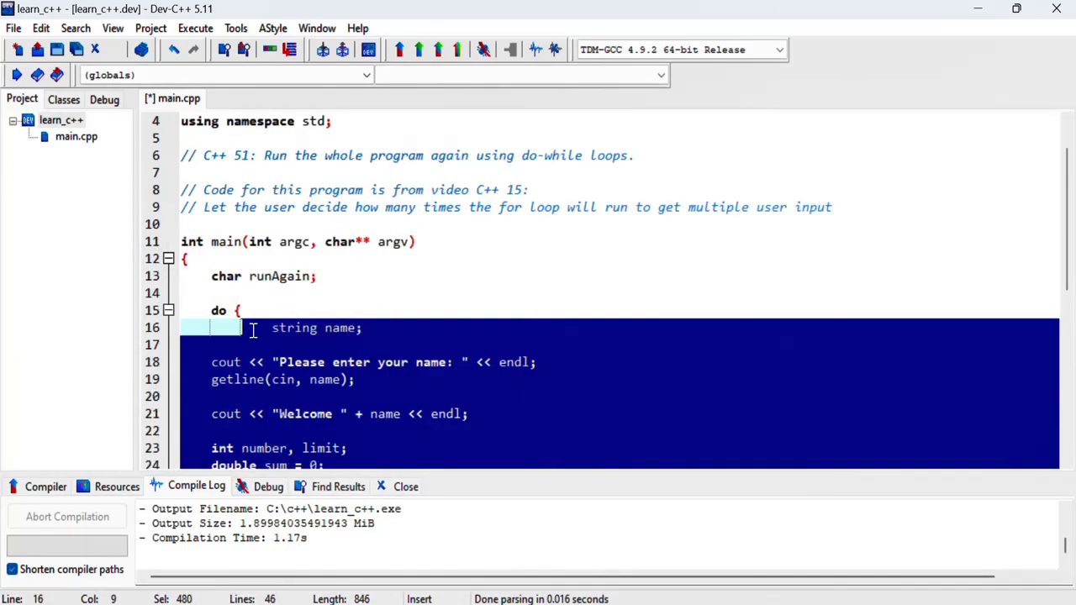
scroll("down", 3)
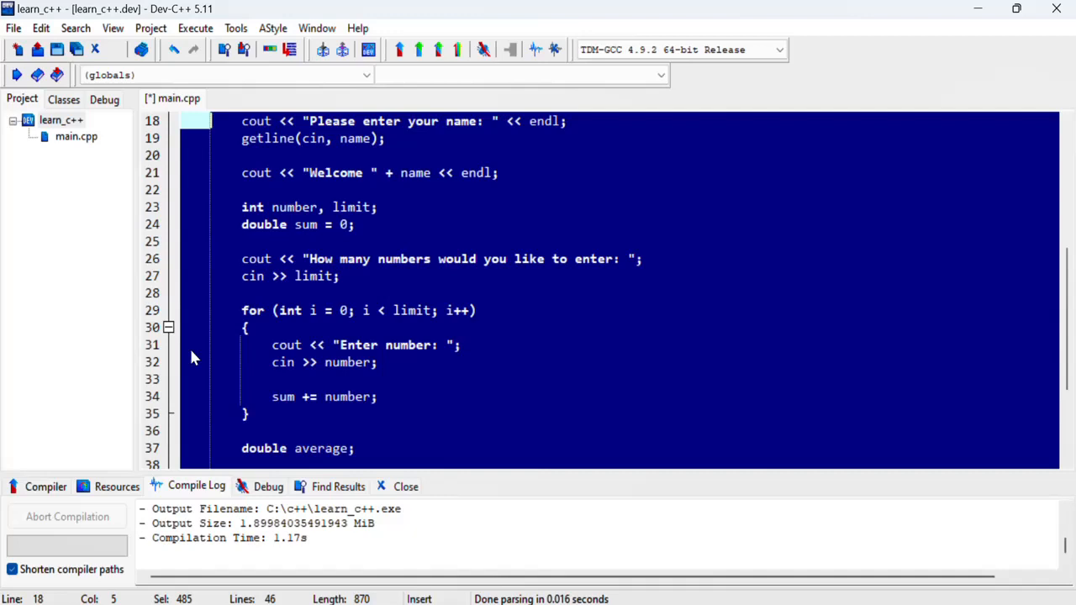
scroll("up", 3)
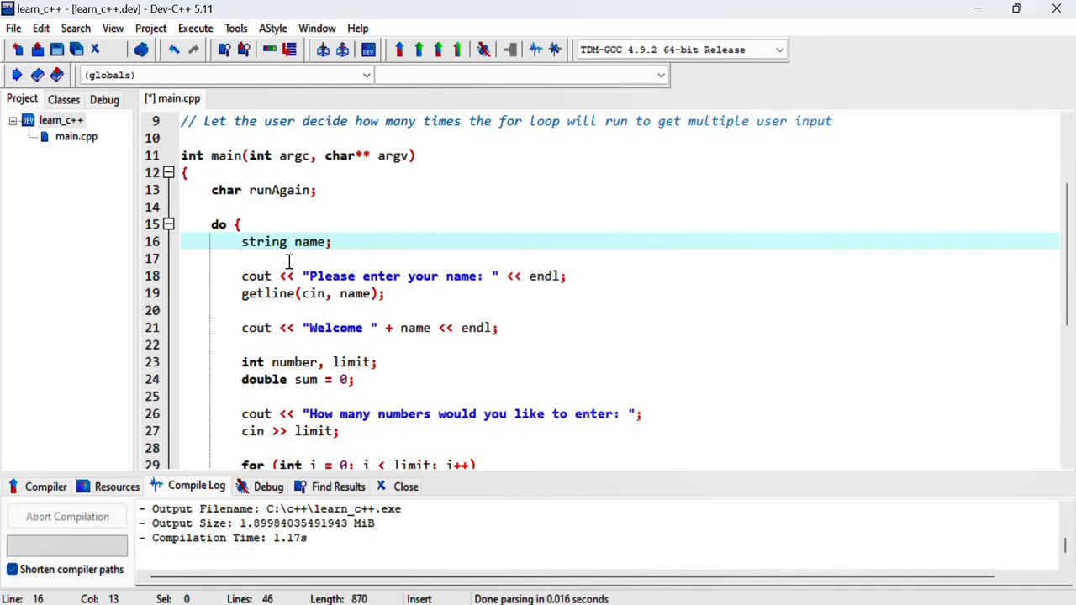
scroll("down", 3)
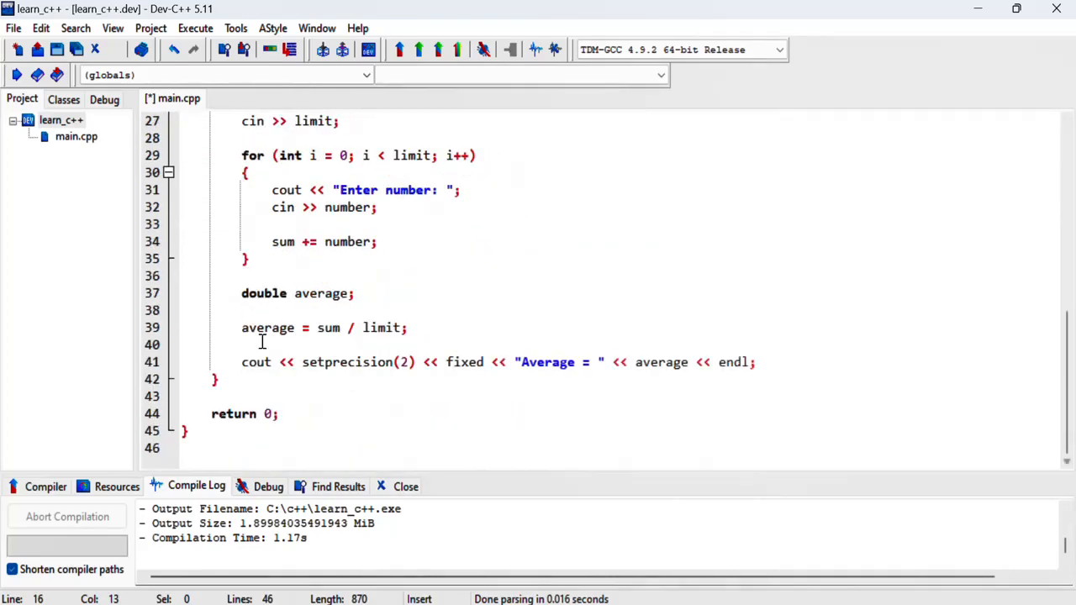
- Close the do block with 'while()' after its closing brace, condition left empty
type("whil")
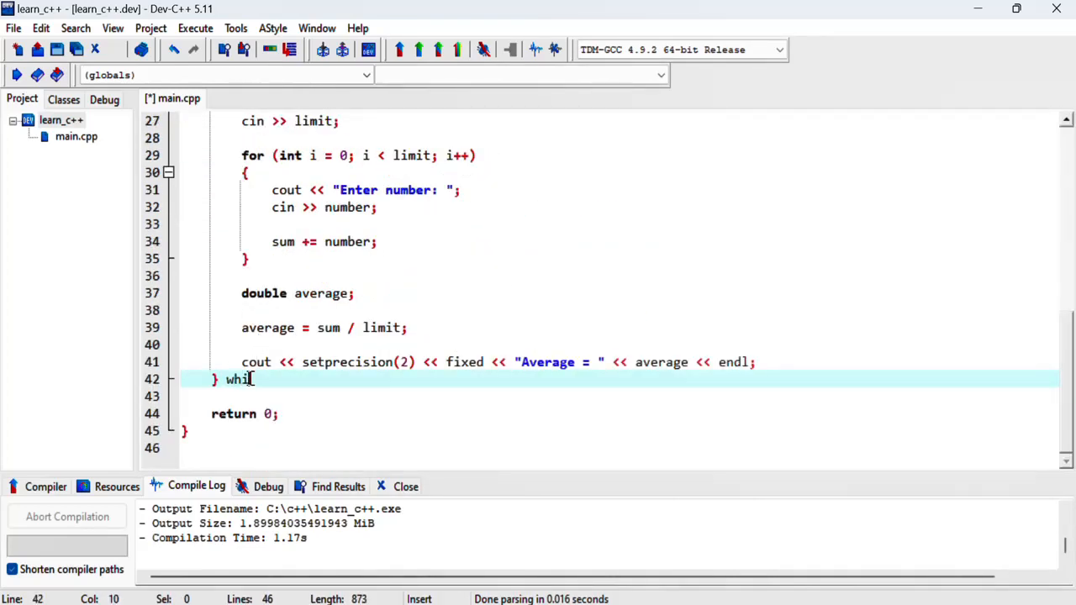
type("le()")
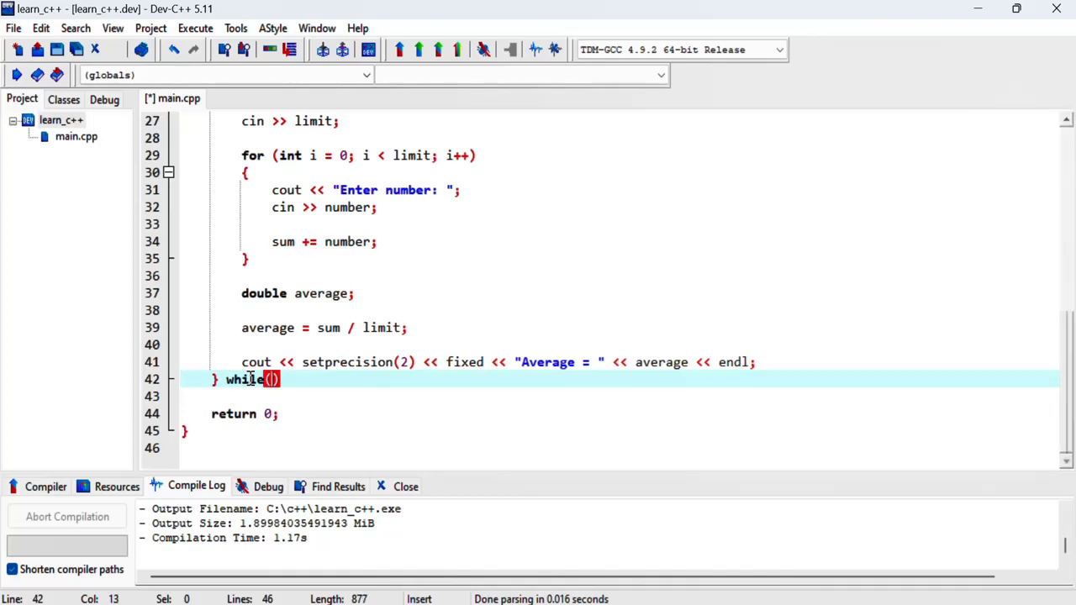
scroll("up", 3)
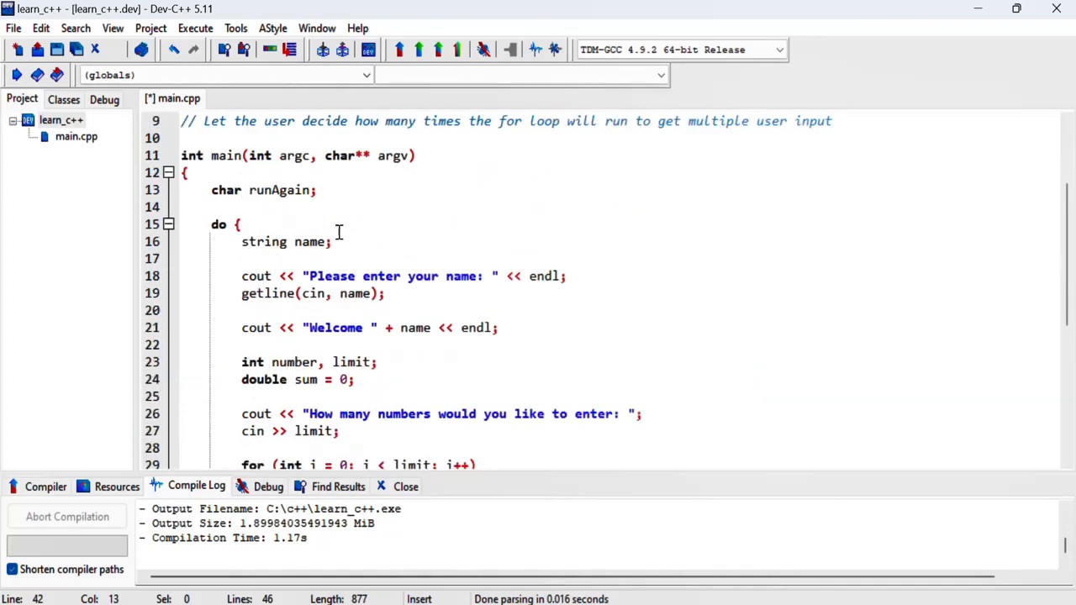
scroll("down", 3)
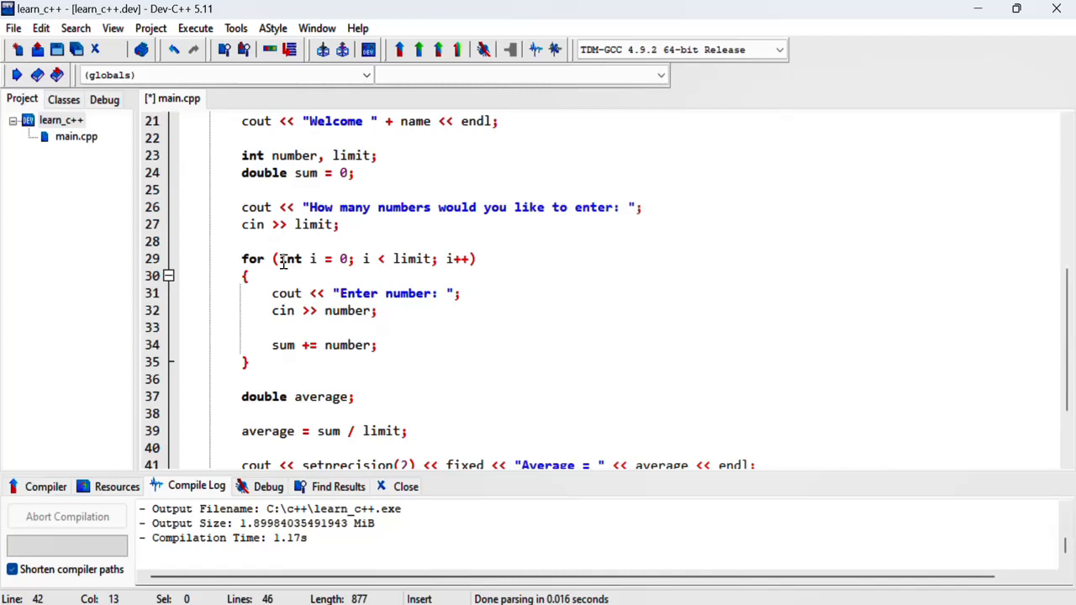
scroll("up", 3)
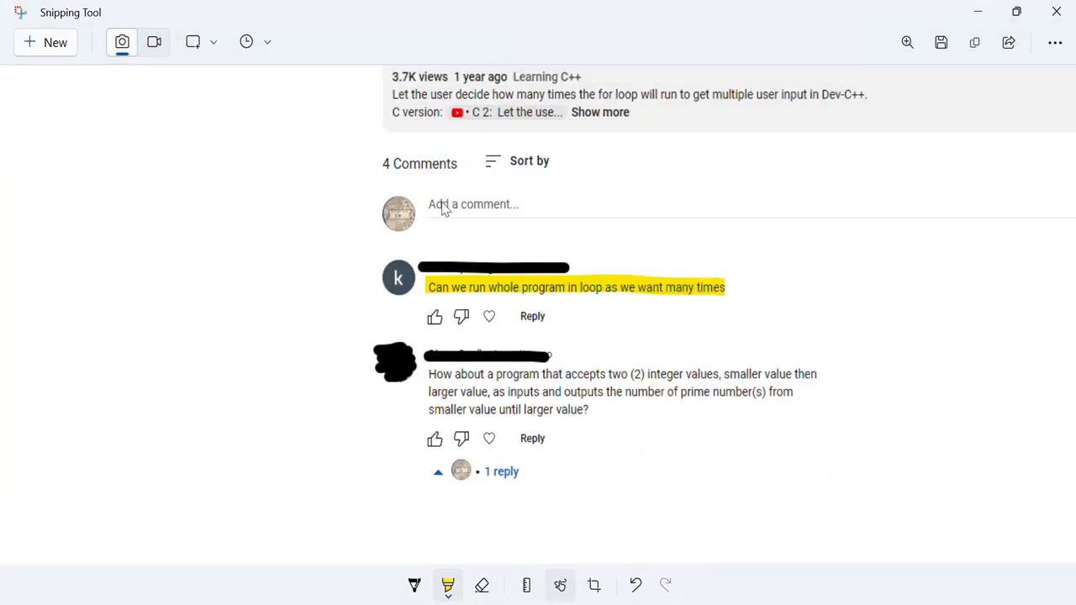
scroll("up", 3)
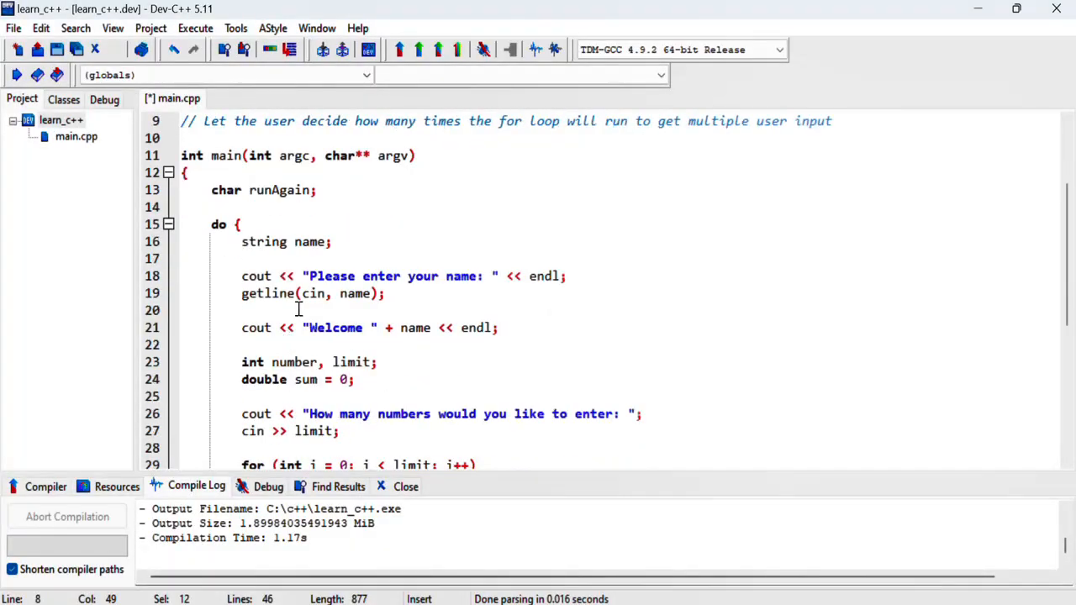
- After the average output, prompt 'like to run program again' and read the answer with cin >> runAgain
scroll("down", 3)
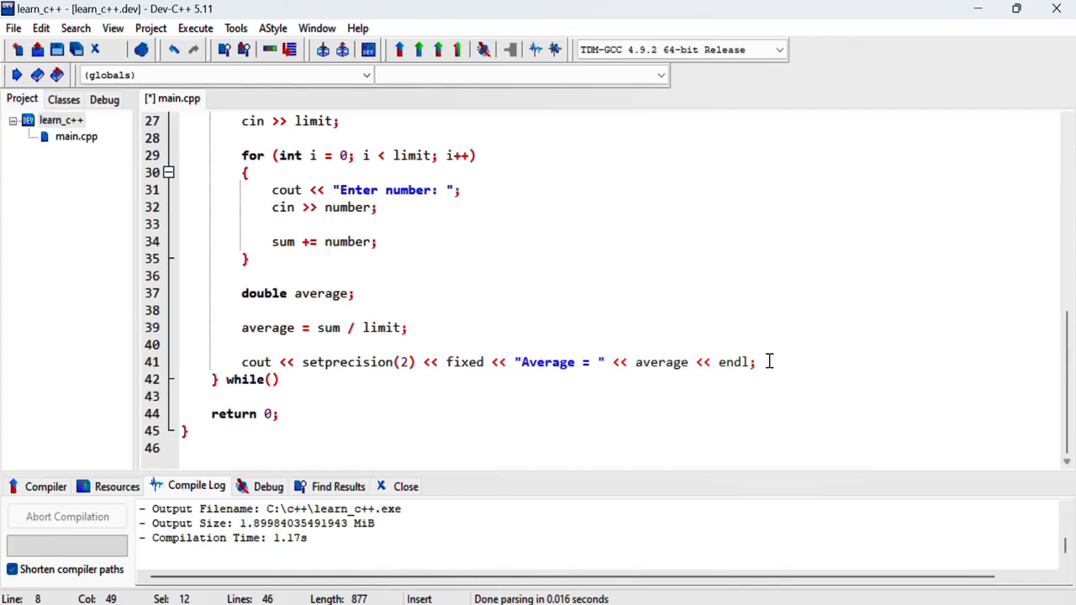
left_click(827, 361)
type("cout")
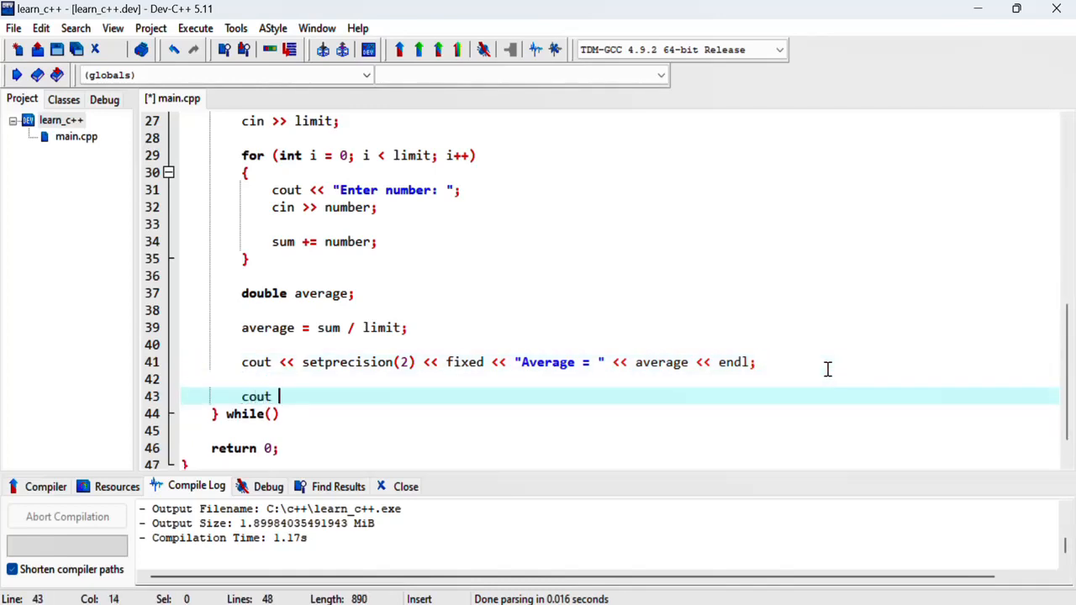
type("<< \"Would you")
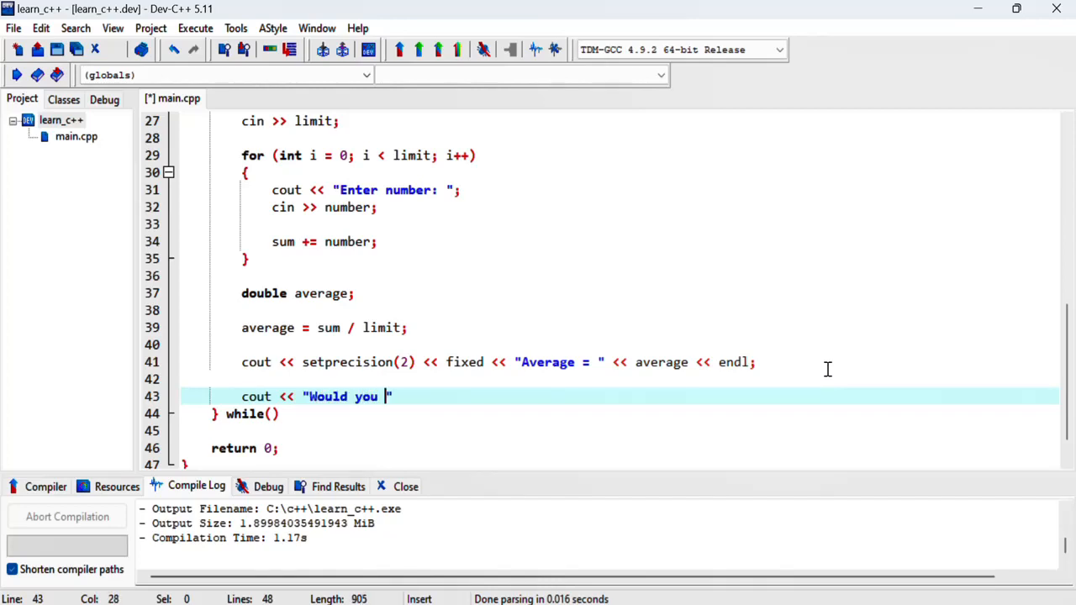
type("like to ru")
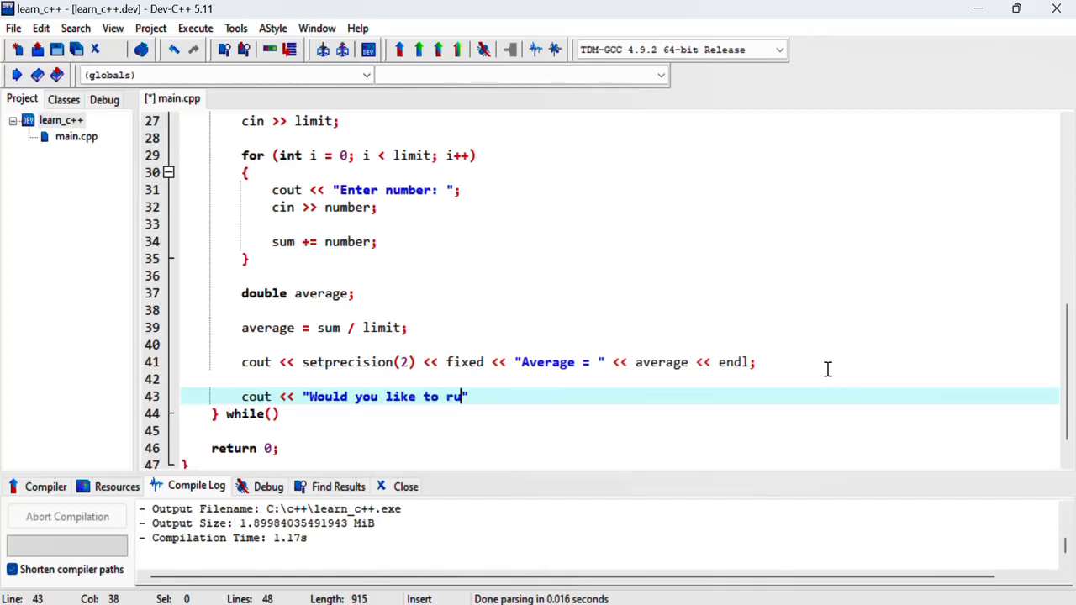
type("n prog")
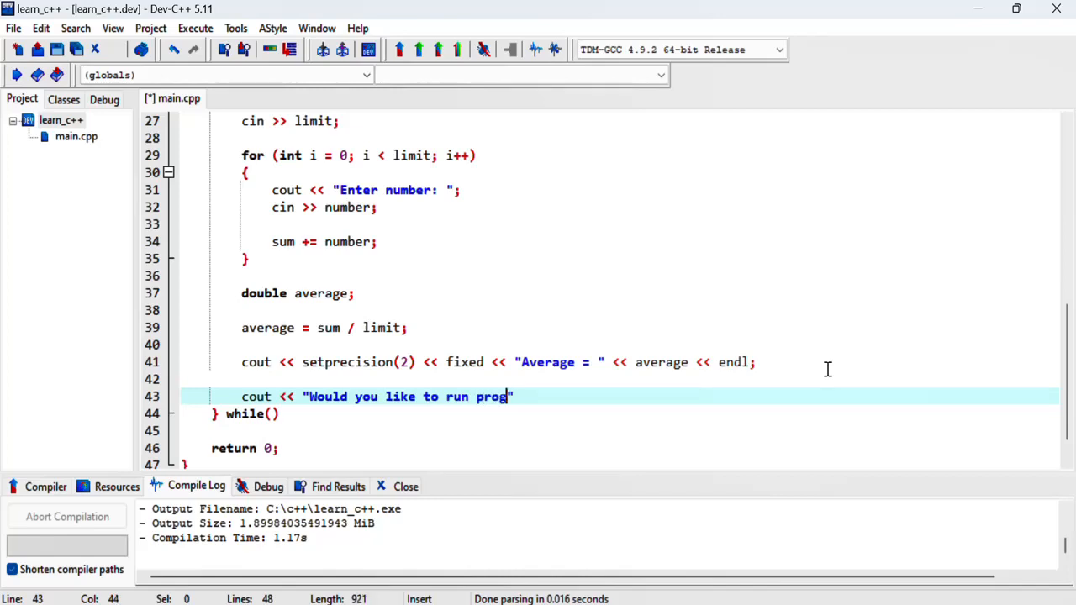
type("ram again?")
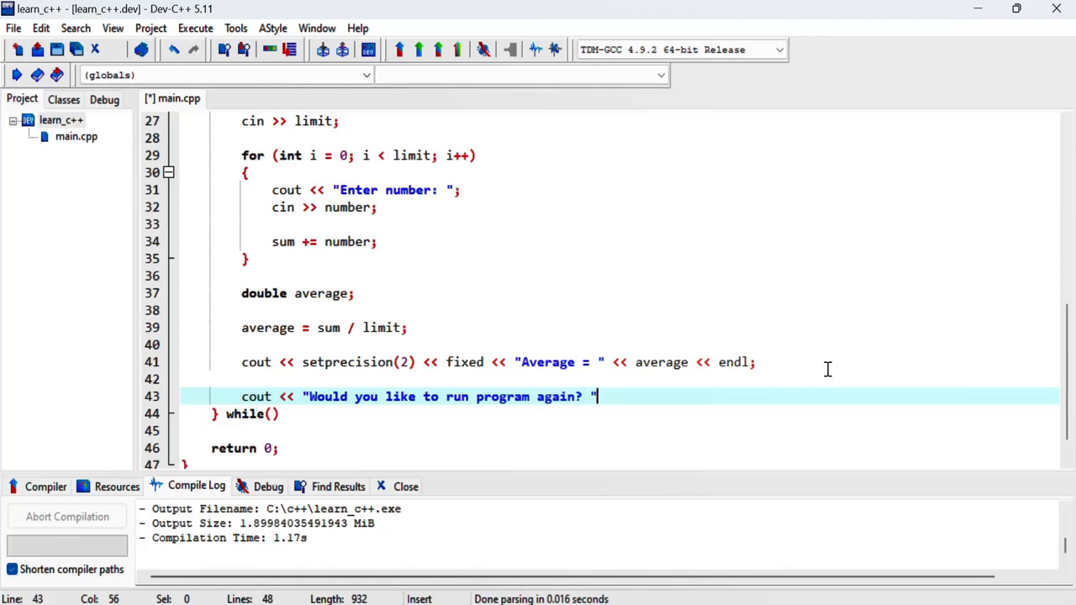
type(";")
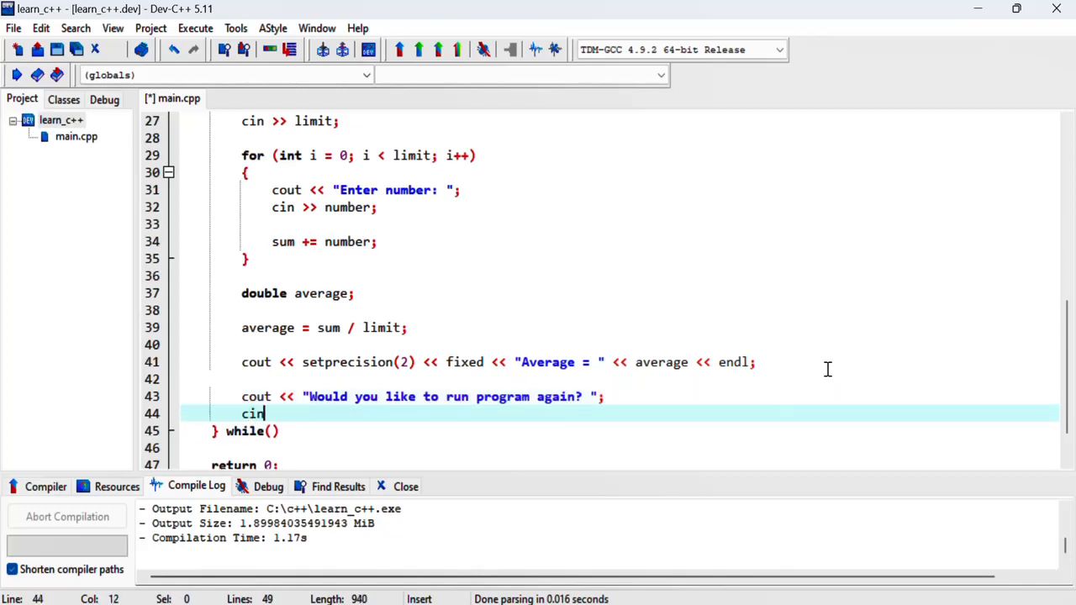
type(">>")
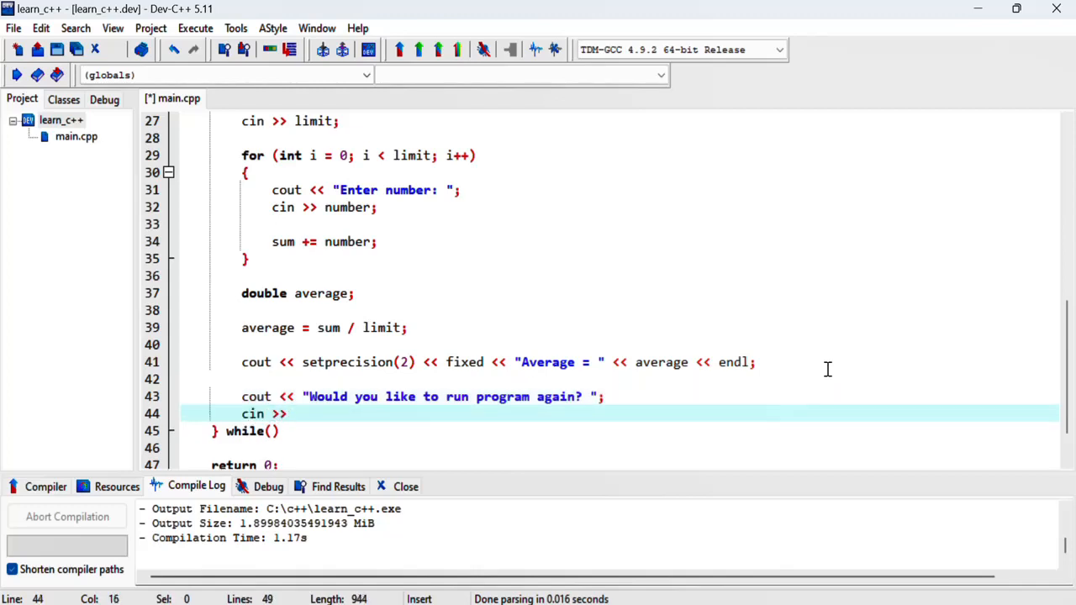
scroll("up", 3)
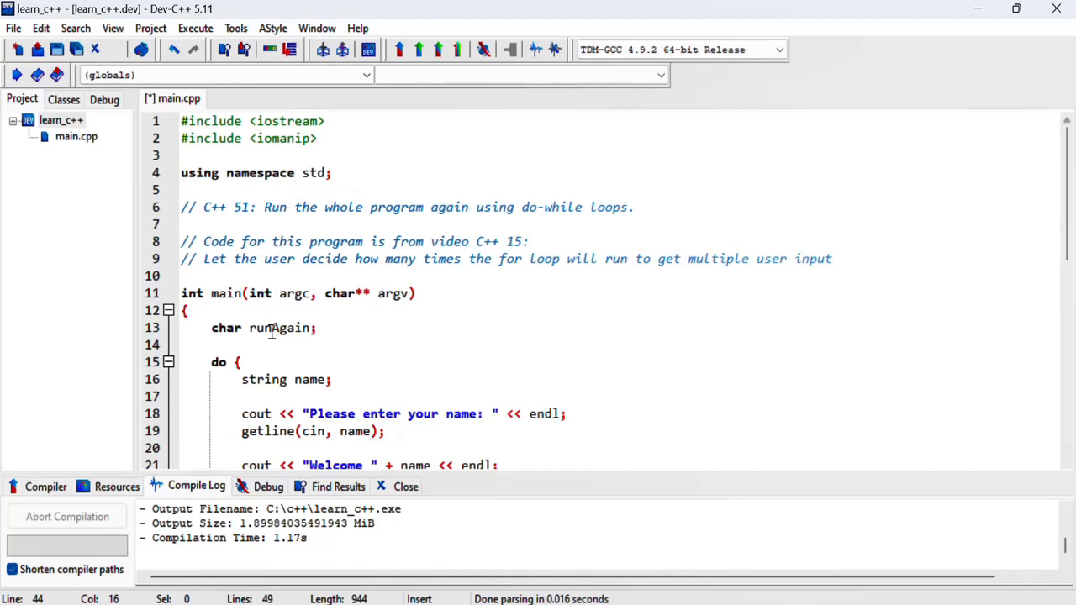
scroll("down", 3)
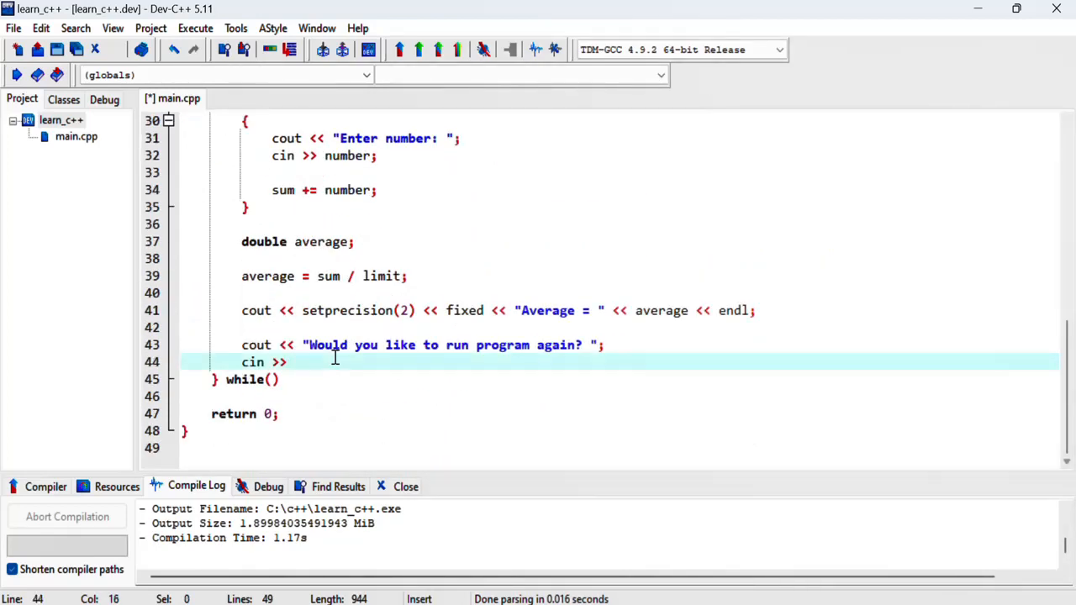
type("runAgain")
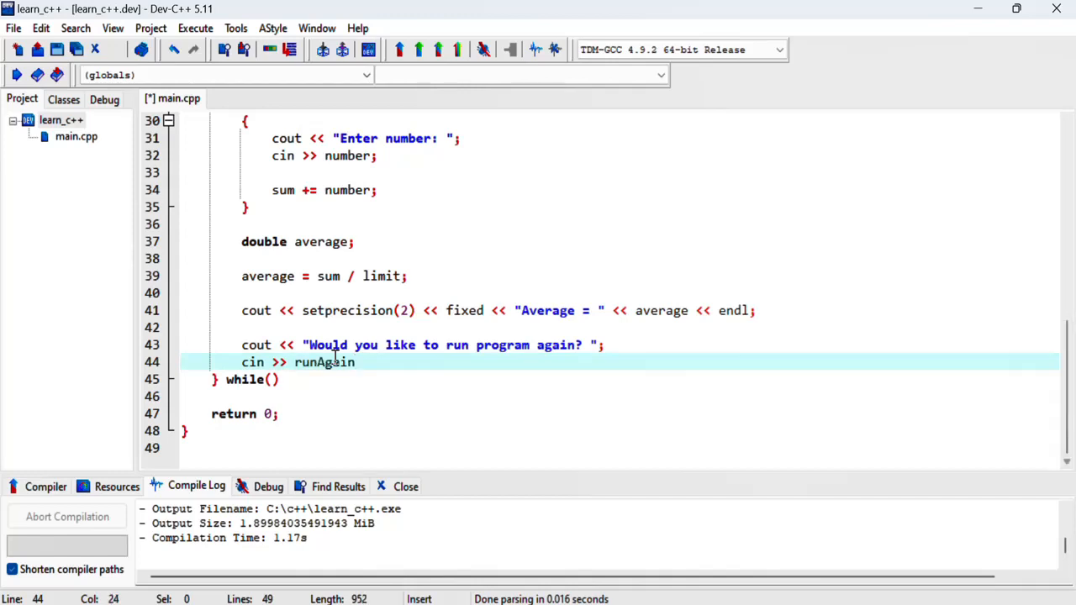
type(";")
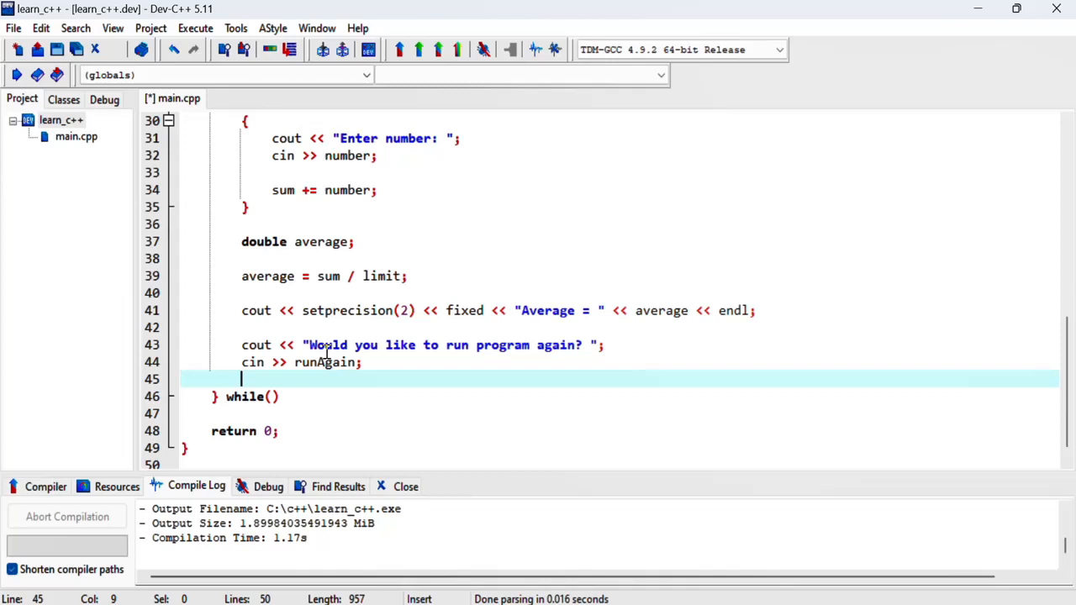
mouse_move(328, 361)
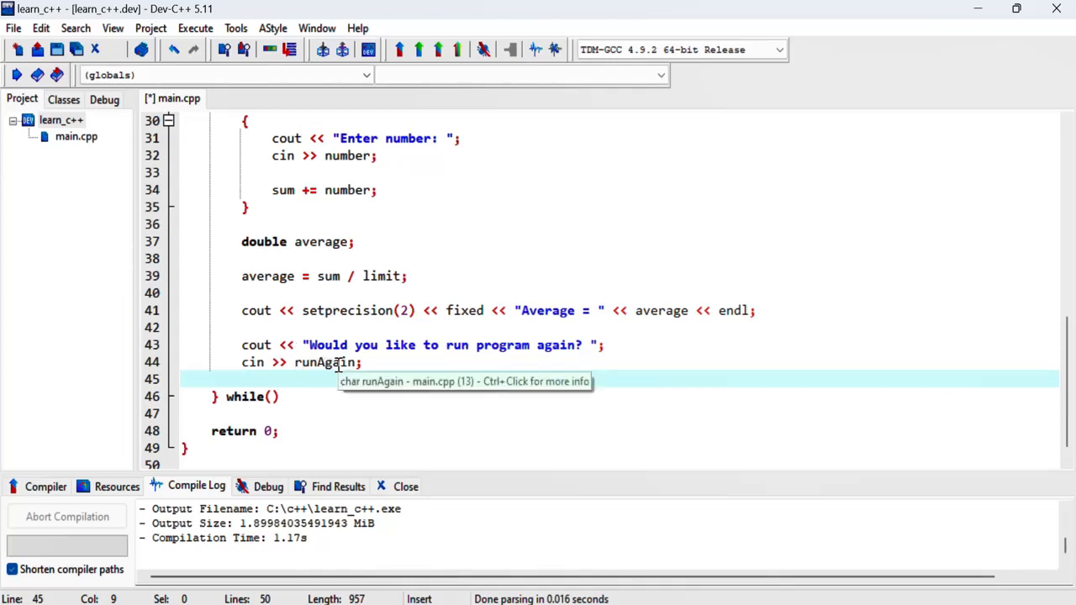
- Set the loop condition to while(runAgain == 'y');
left_click(272, 396)
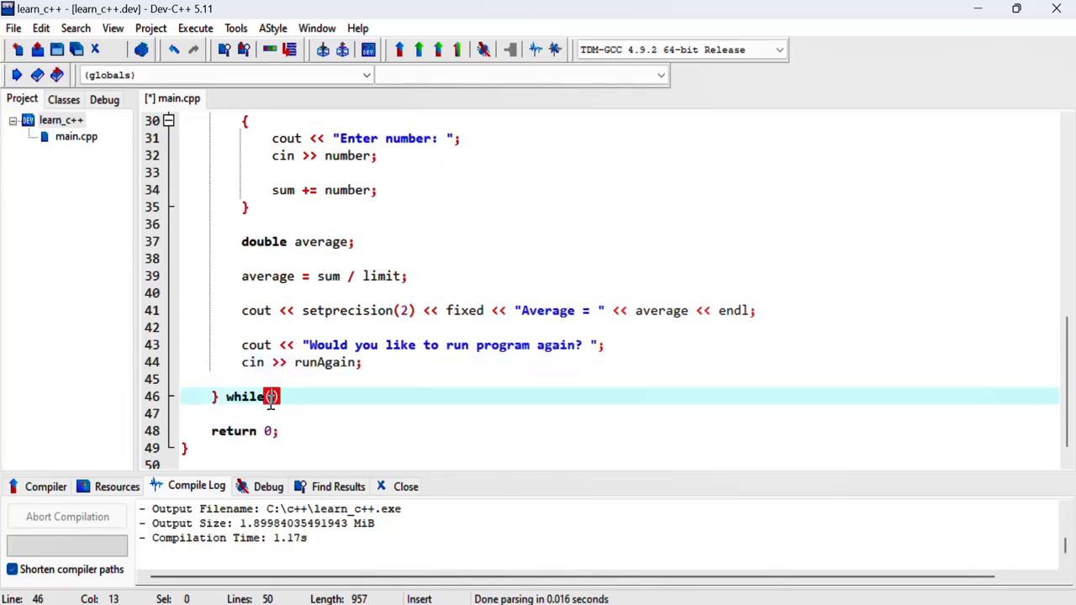
type("runAgain =")
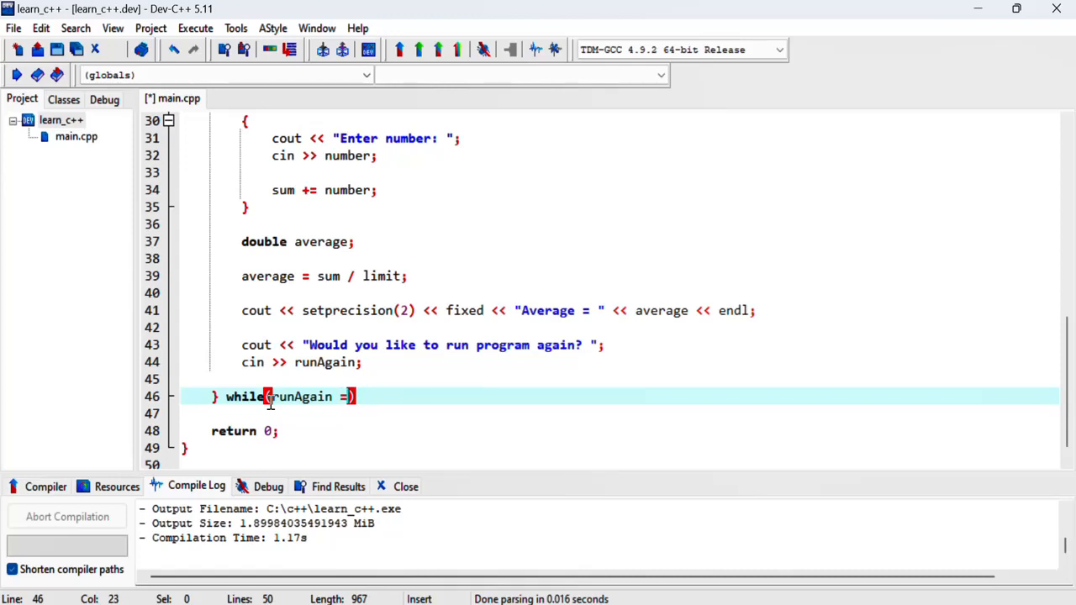
type("= 'y'")
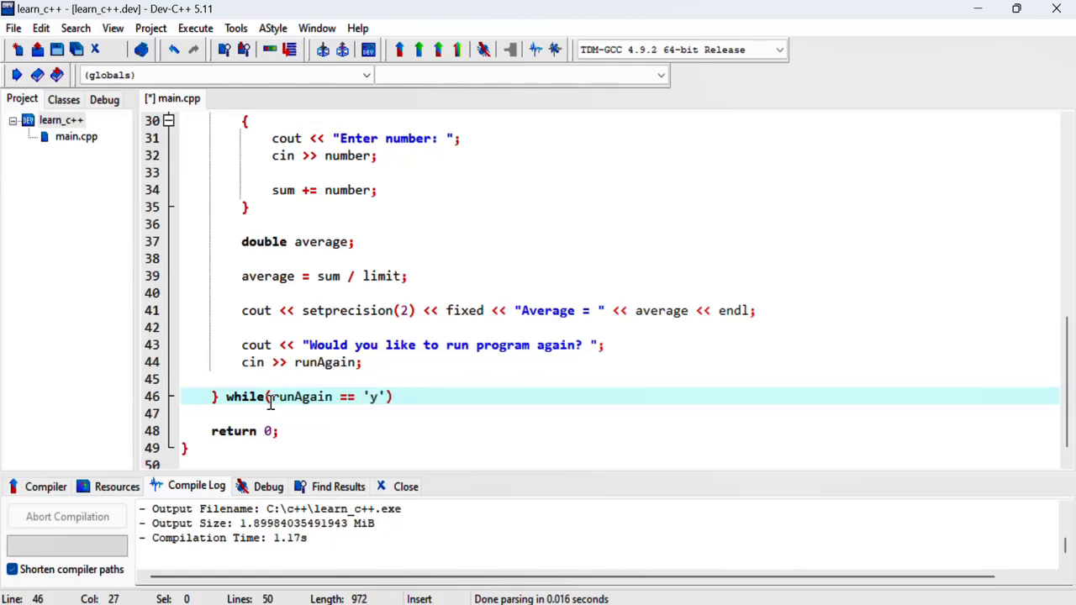
type(";")
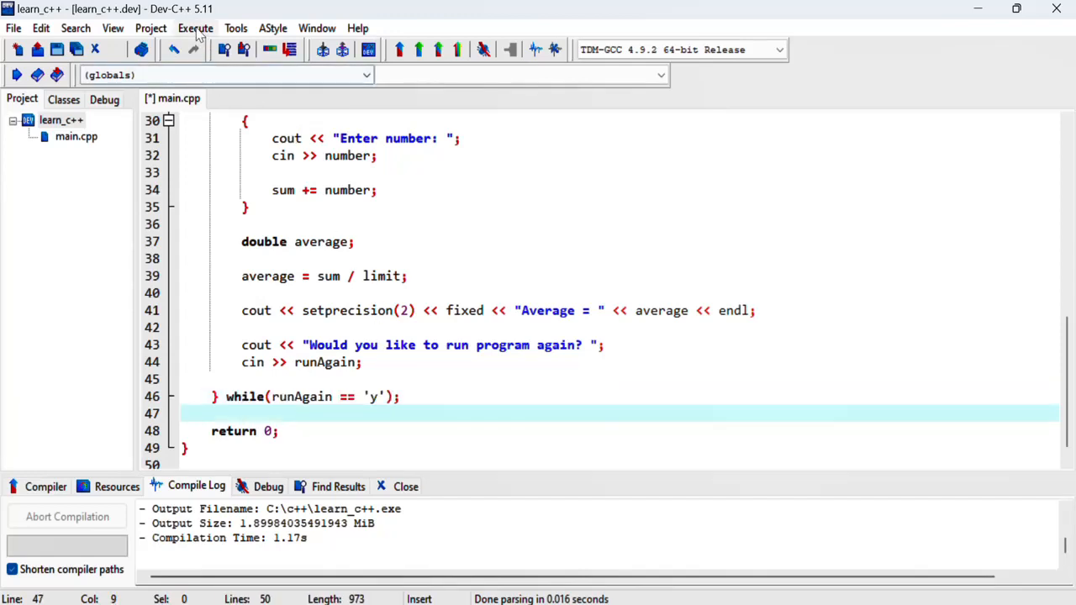
- Compile the updated program and review the cin line reading the answer
left_click(195, 27)
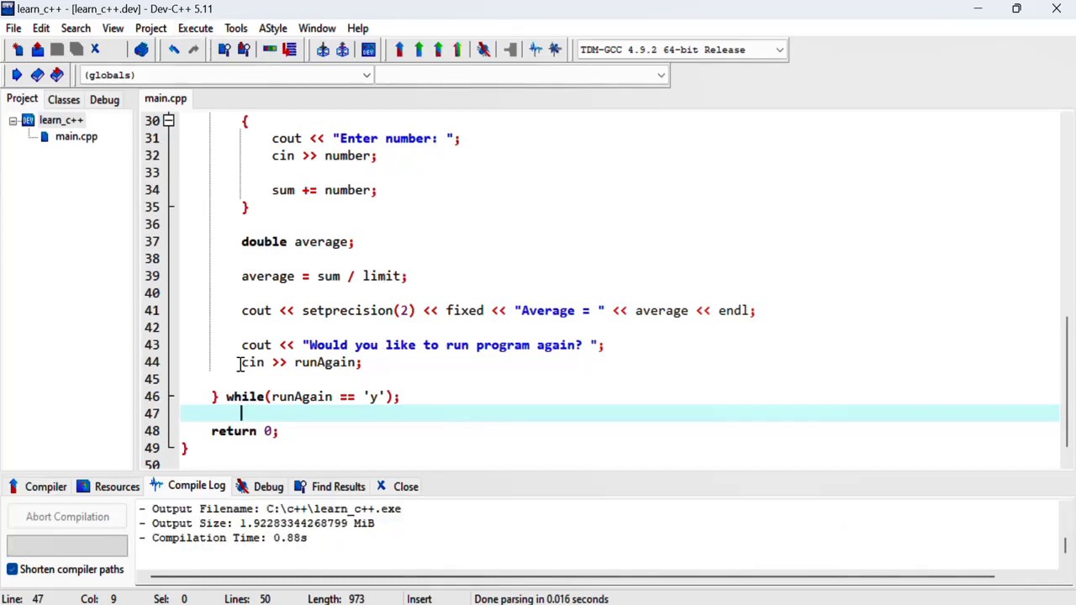
double_click(250, 363)
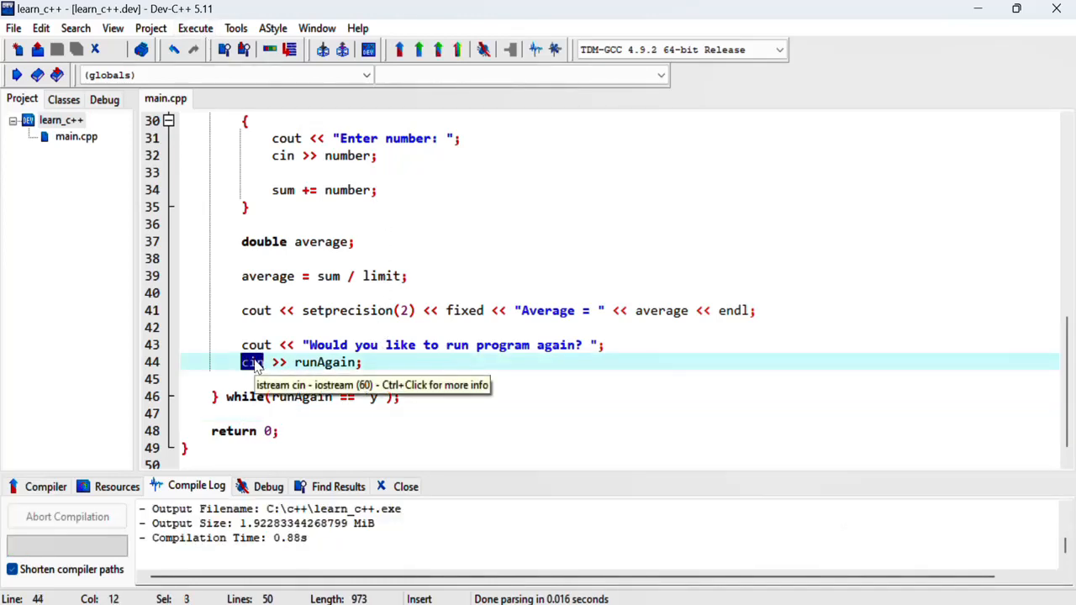
scroll("up", 3)
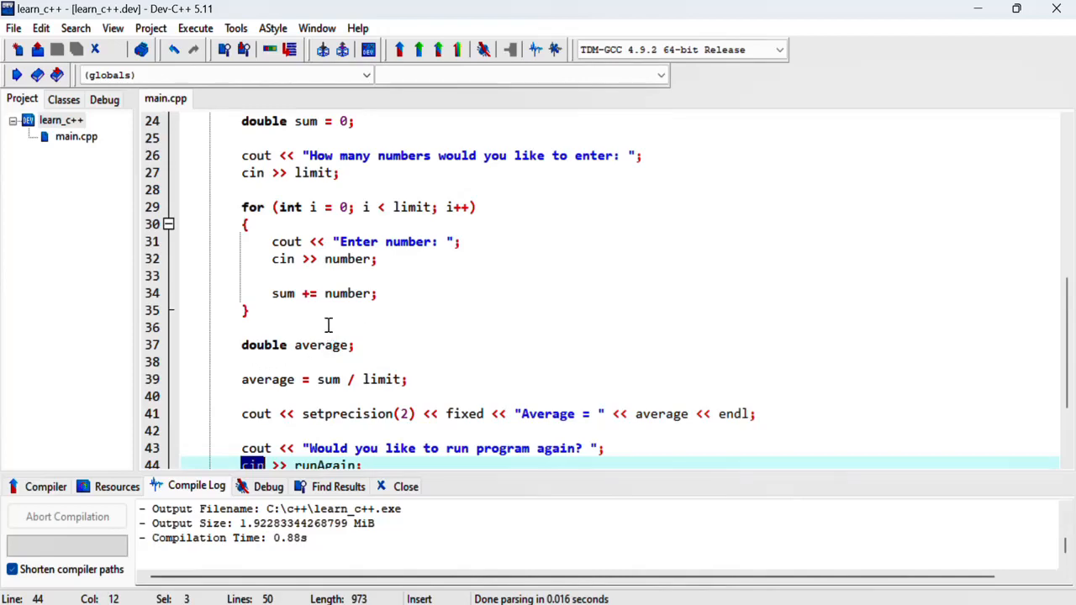
scroll("down", 3)
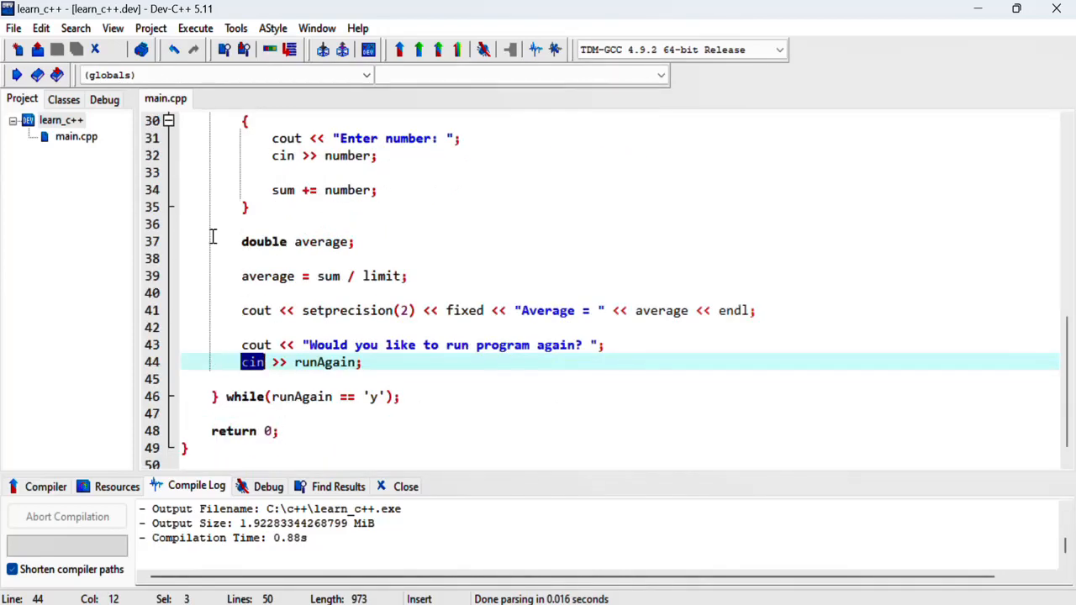
scroll("up", 3)
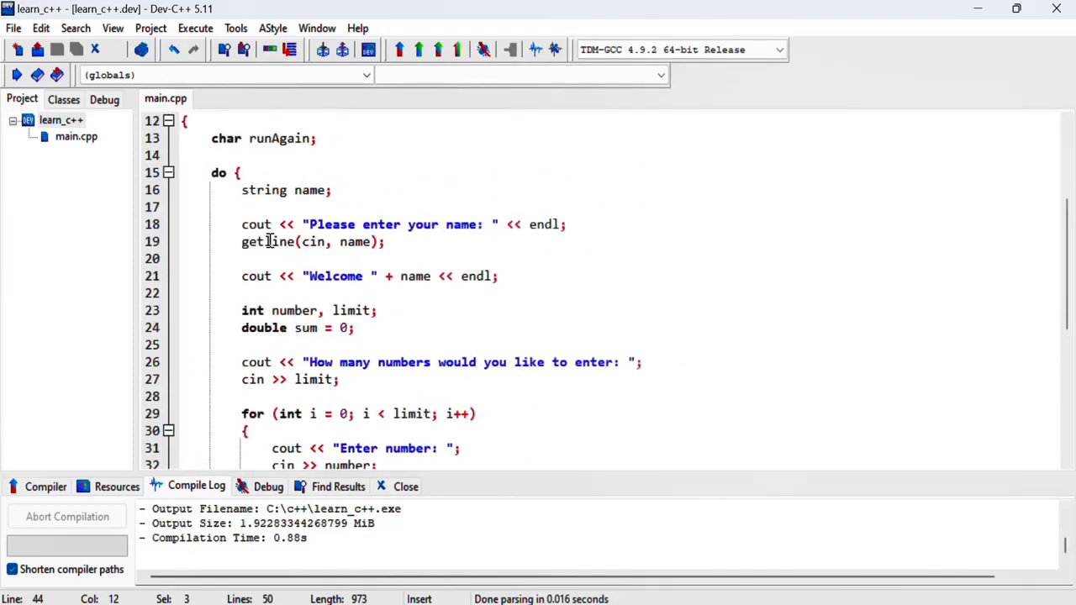
left_click(195, 27)
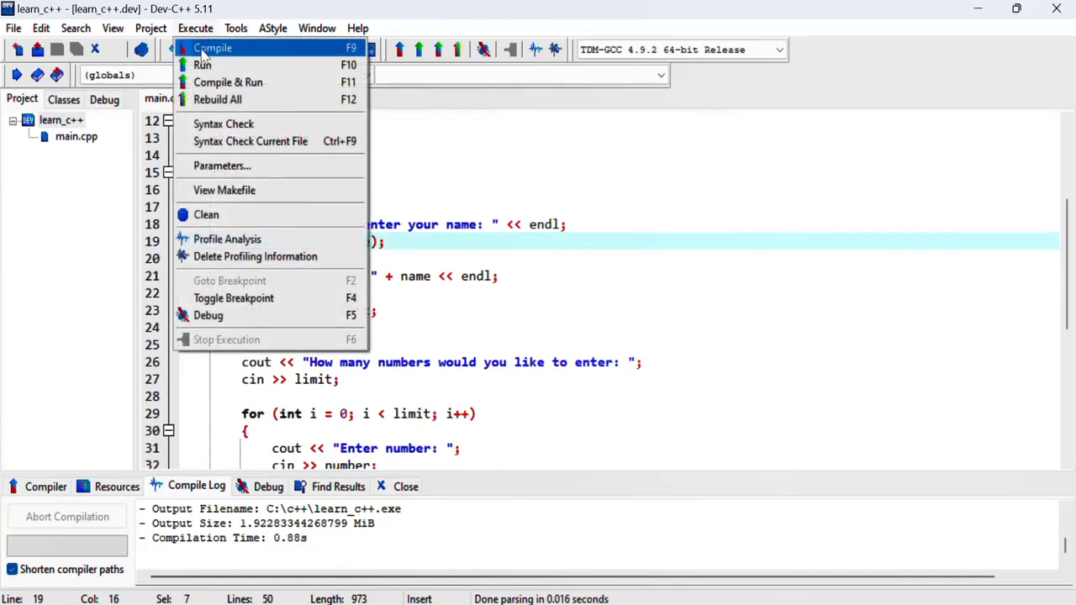
- Run the program, get the average, and answer 'y' to restart the loop
left_click(228, 81)
type("4")
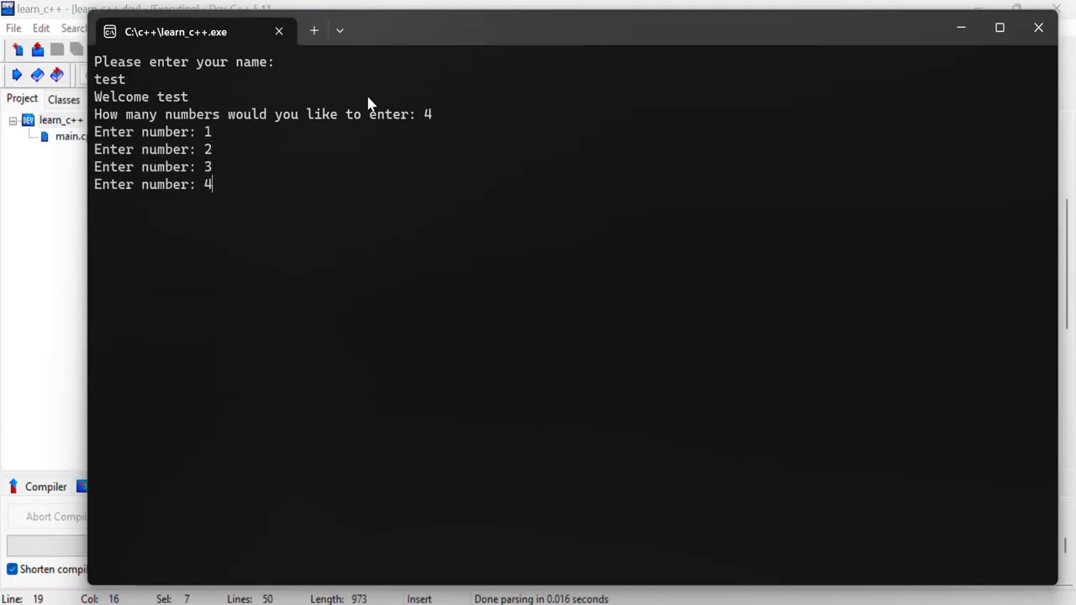
key("Return")
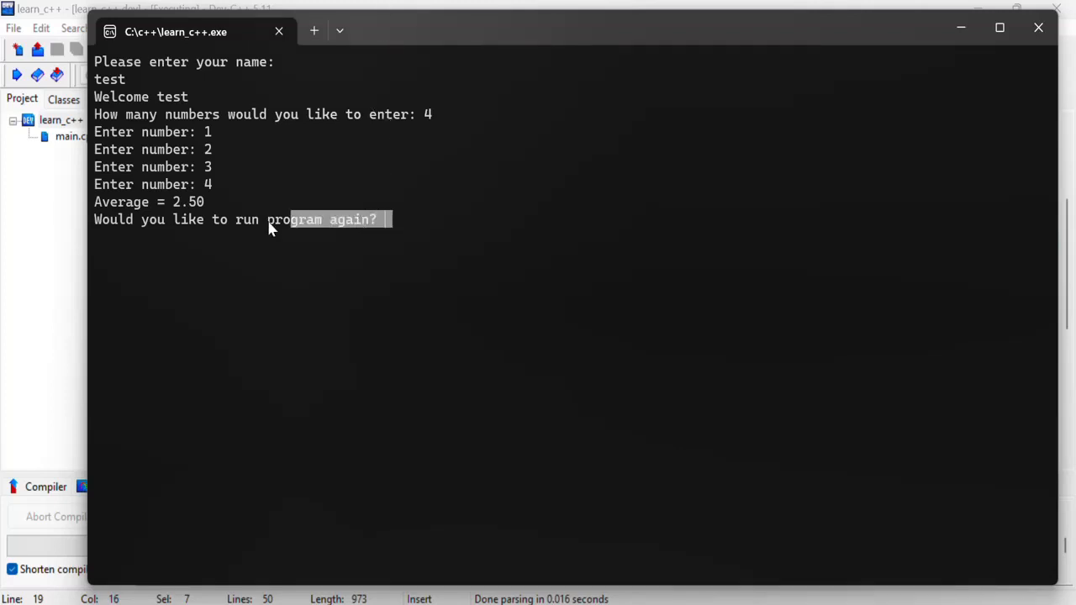
mouse_move(411, 229)
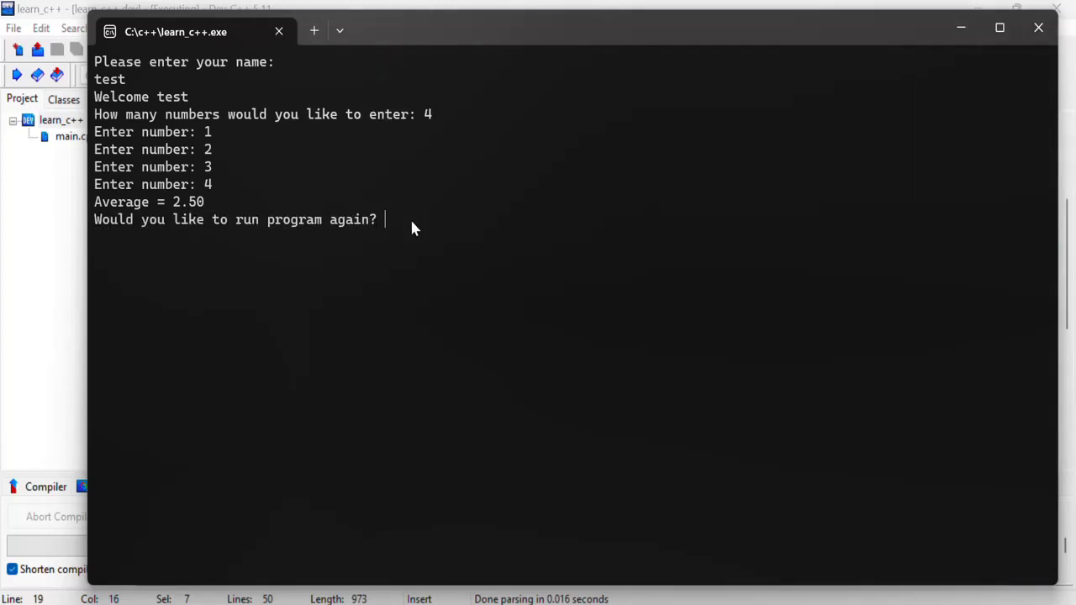
type("y")
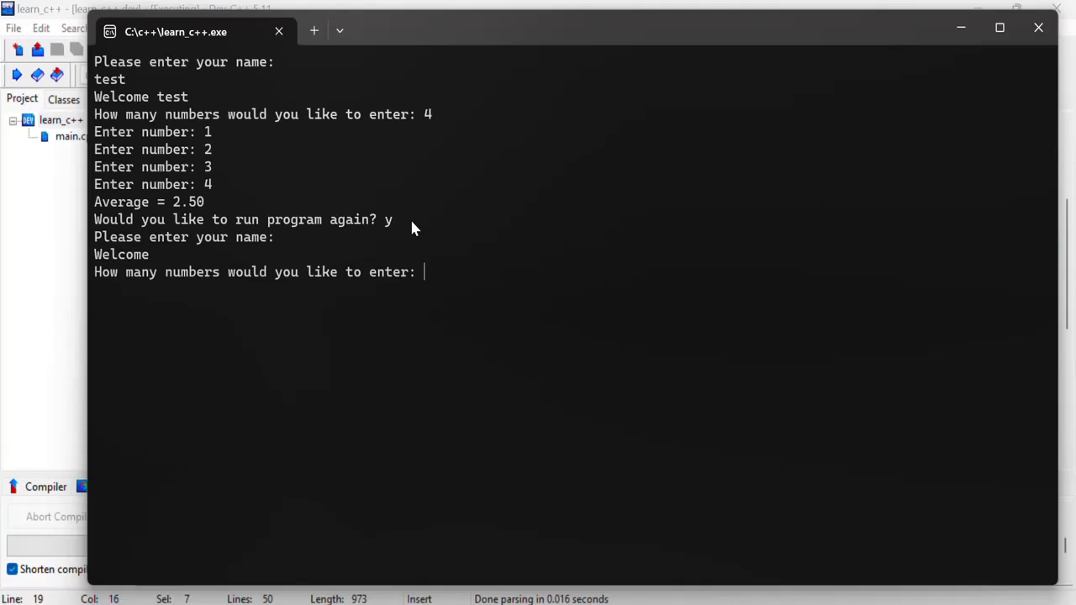
mouse_move(155, 235)
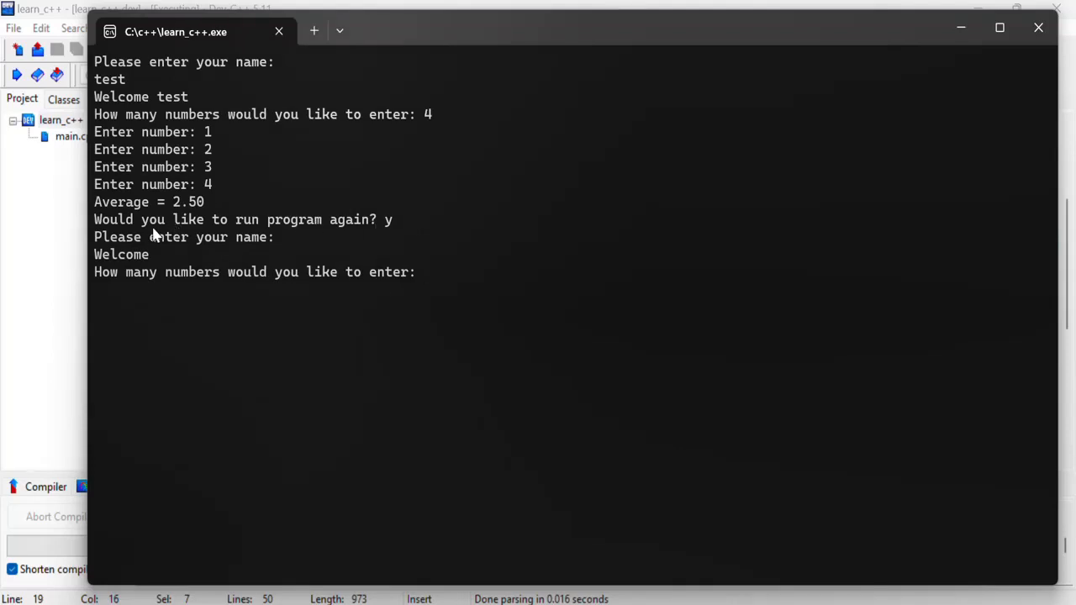
mouse_move(104, 262)
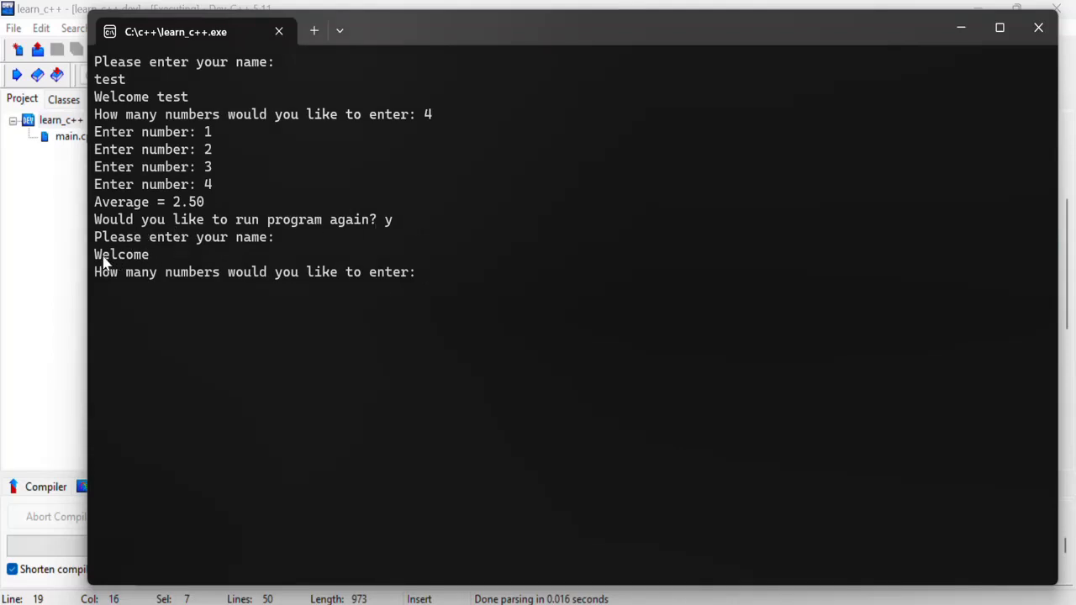
mouse_move(154, 255)
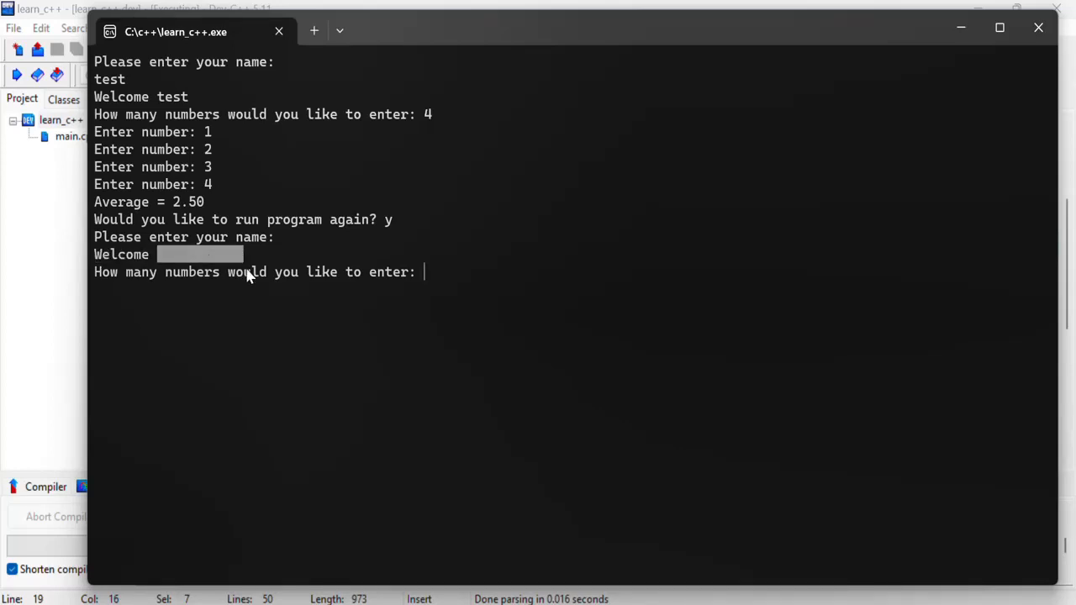
mouse_move(99, 293)
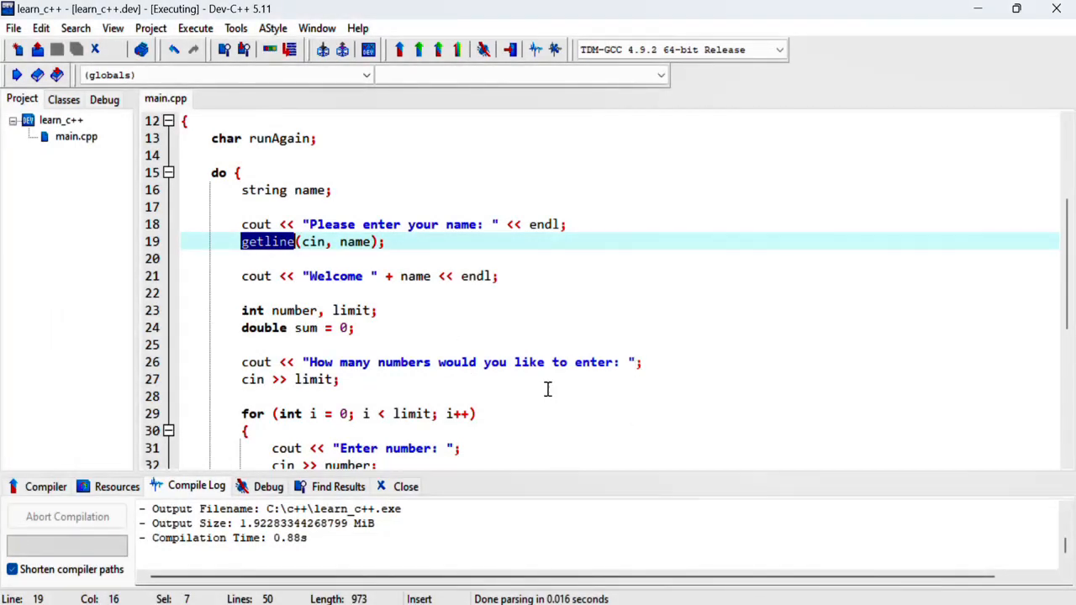
- Append a comment '// \n is still in the buffer' after the cin >> runAgain line
scroll("down", 3)
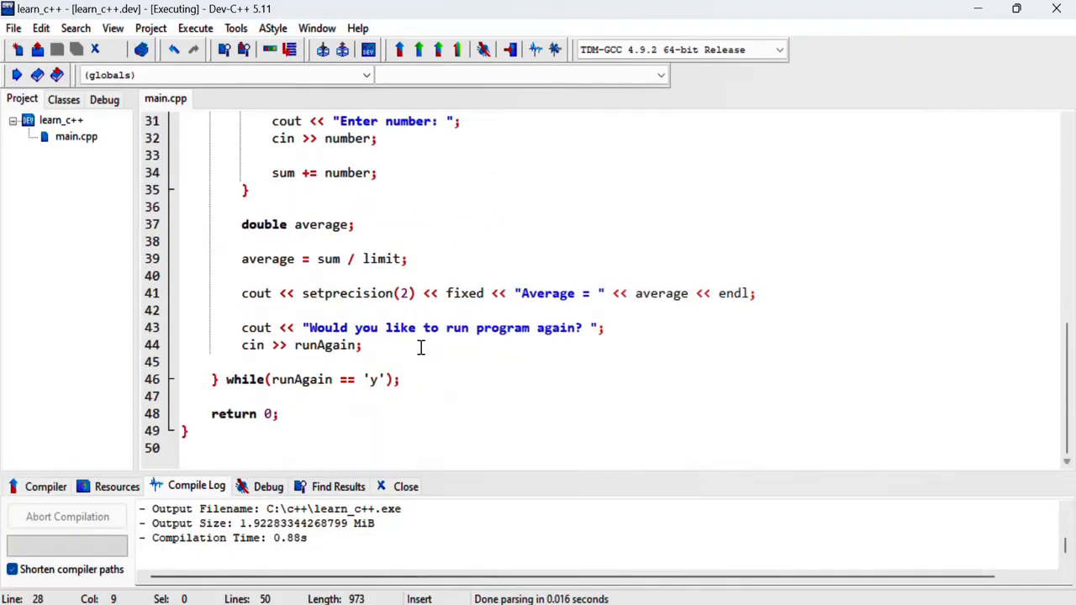
left_click(356, 344)
type("  //")
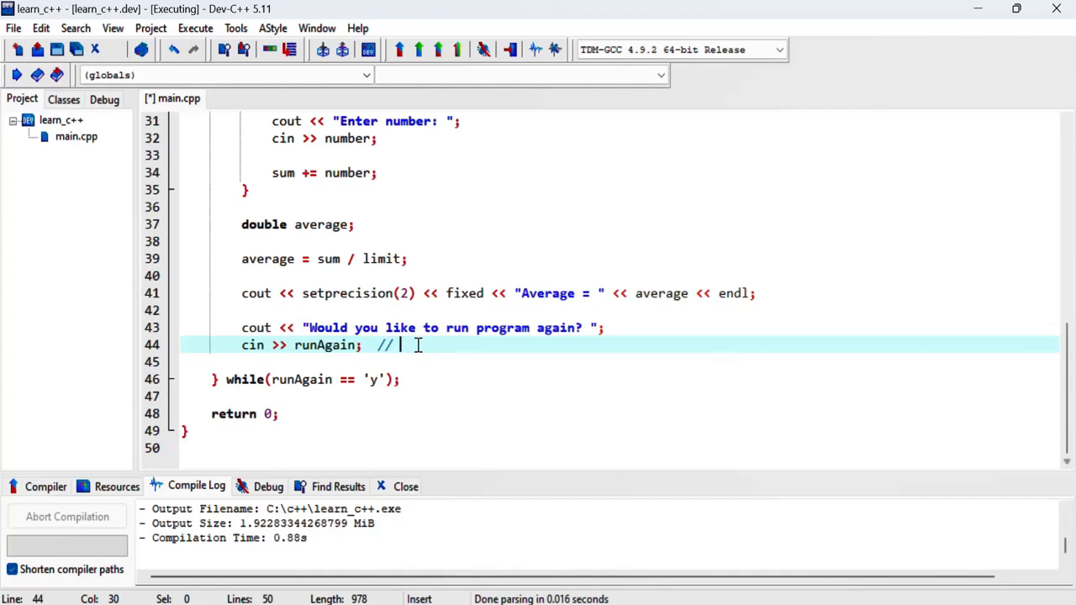
type("\\n")
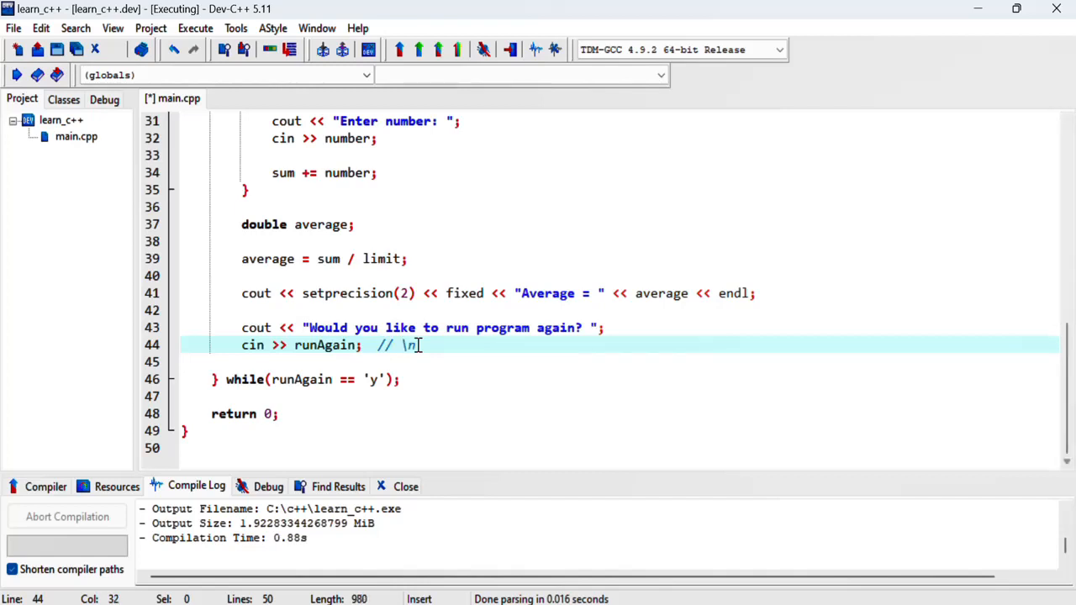
type("is")
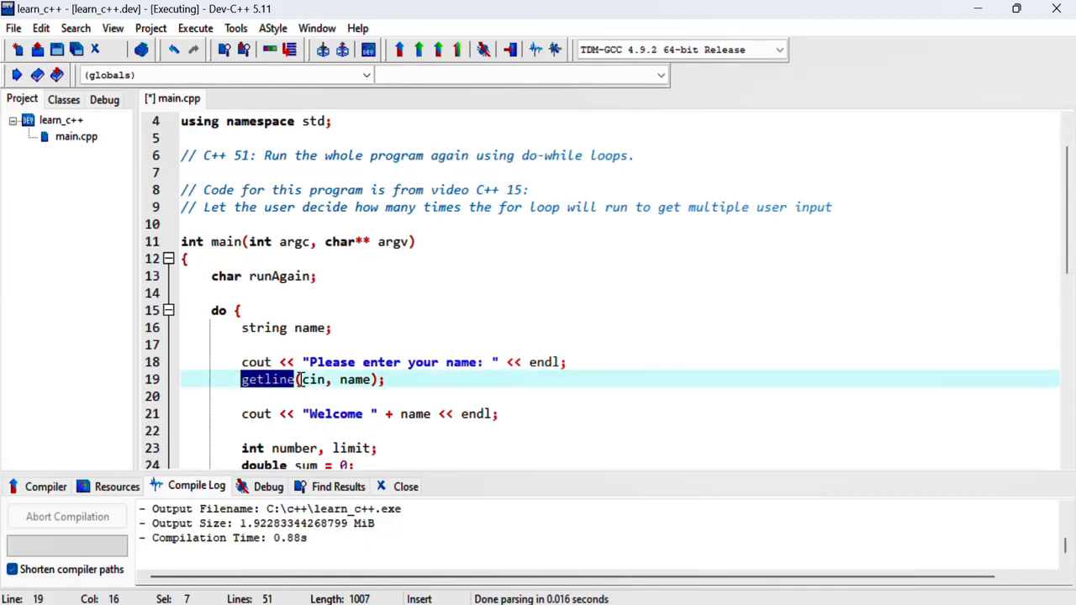
- Add 'cin.ignore();' on the line after reading runAgain
scroll("down", 3)
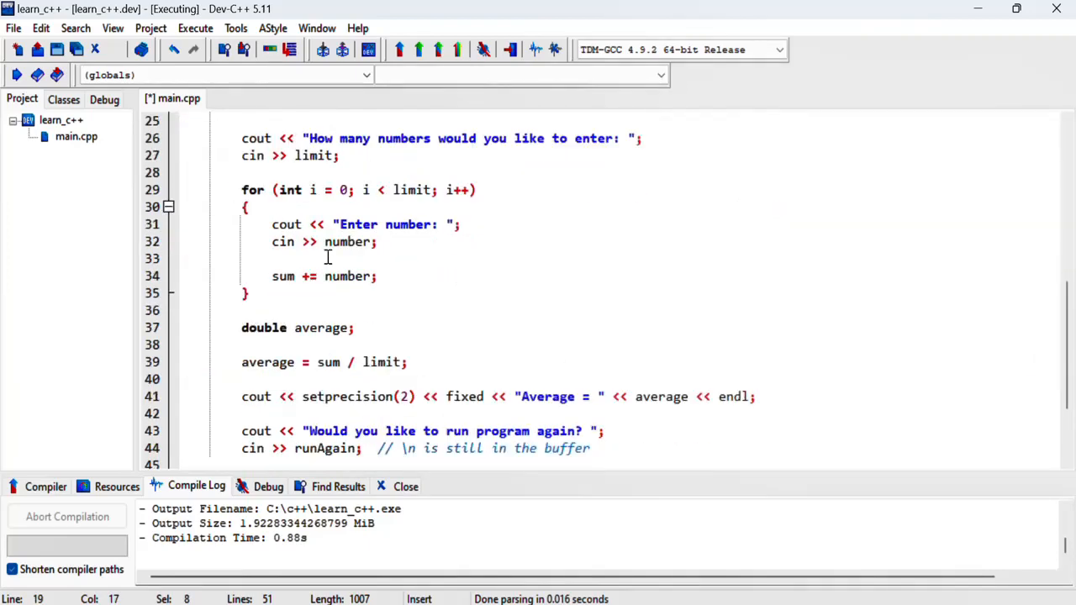
scroll("down", 3)
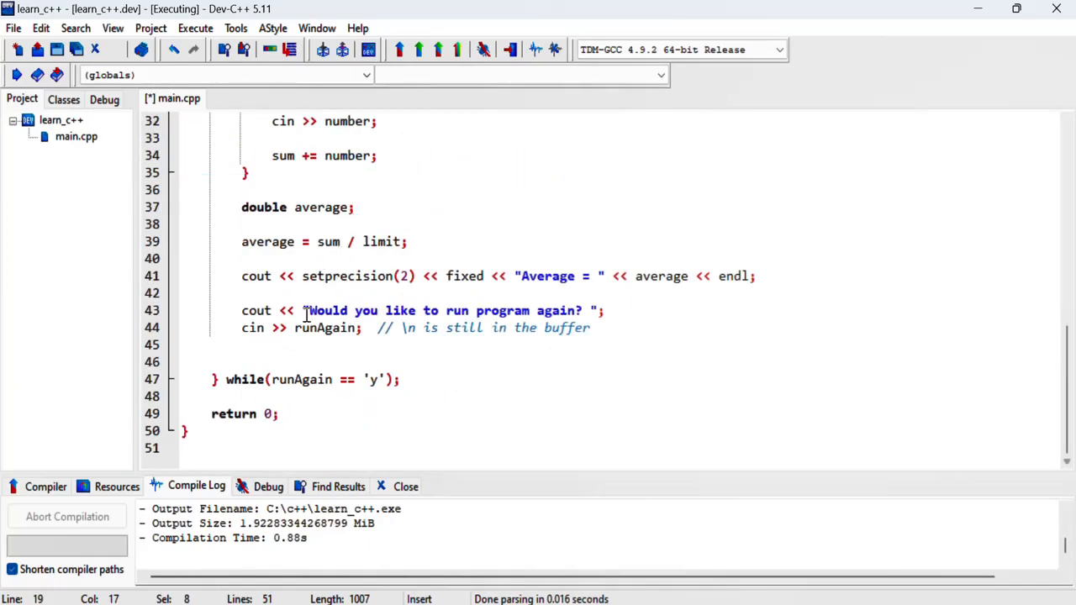
type("cin")
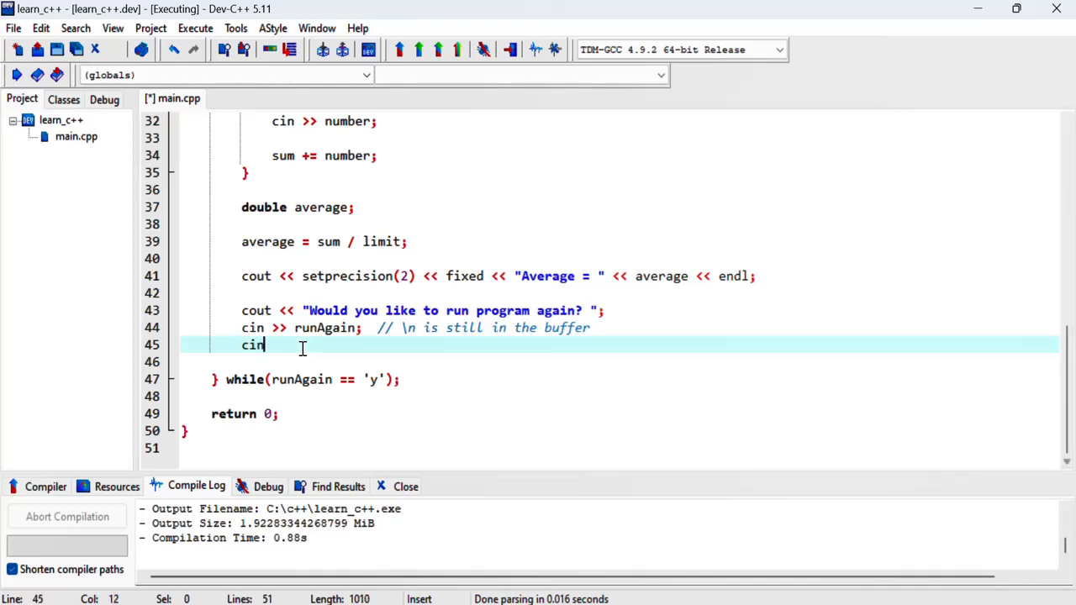
type(".i")
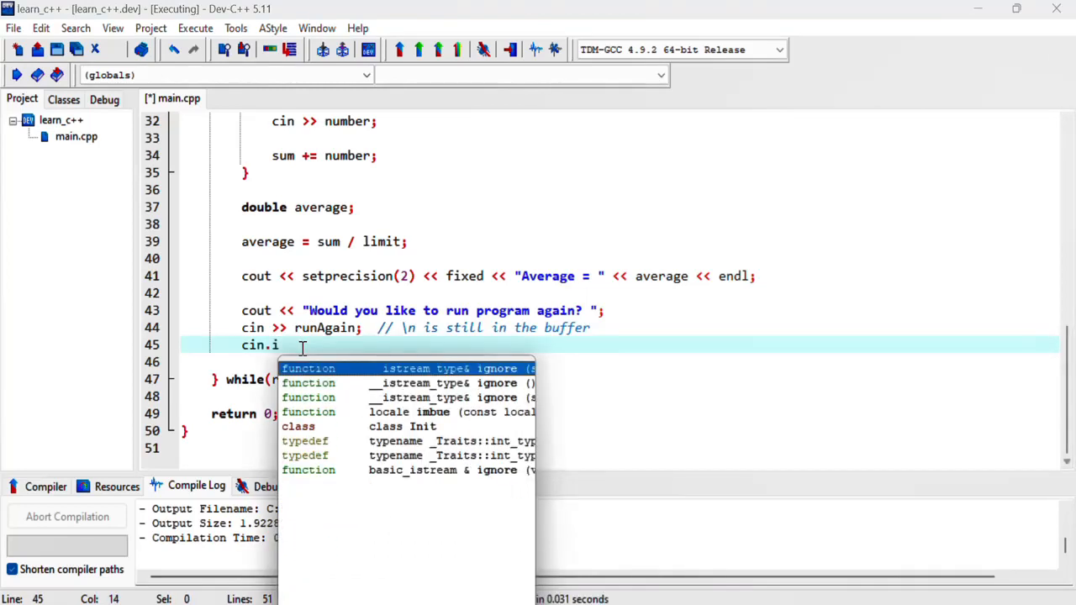
type("gnore();")
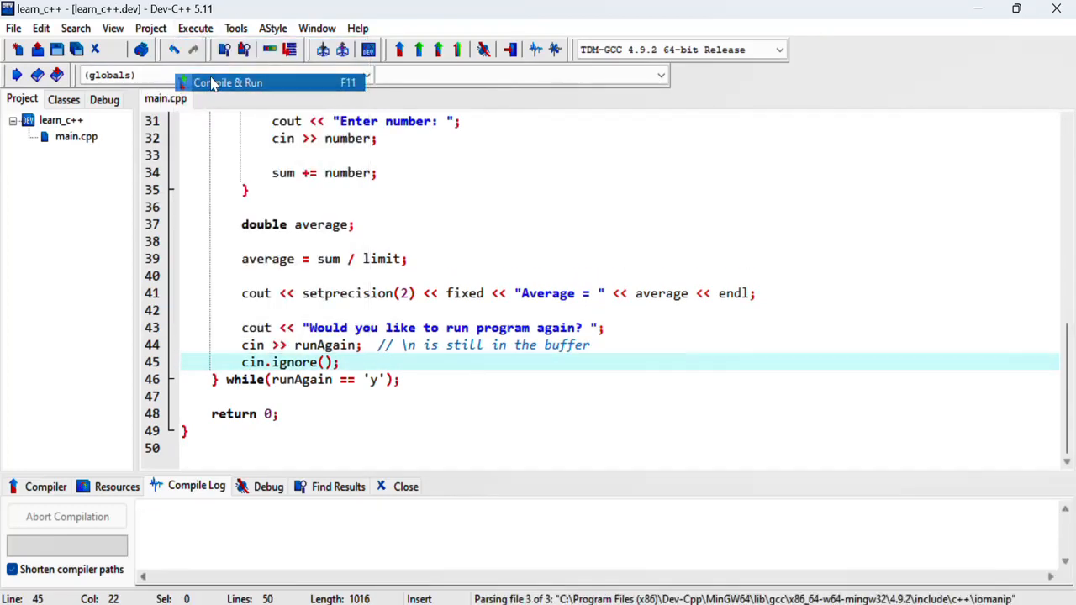
- Compile and run, enter names test2 and test3 with numbers over several 'y' rounds, then answer 'n'
left_click(228, 82)
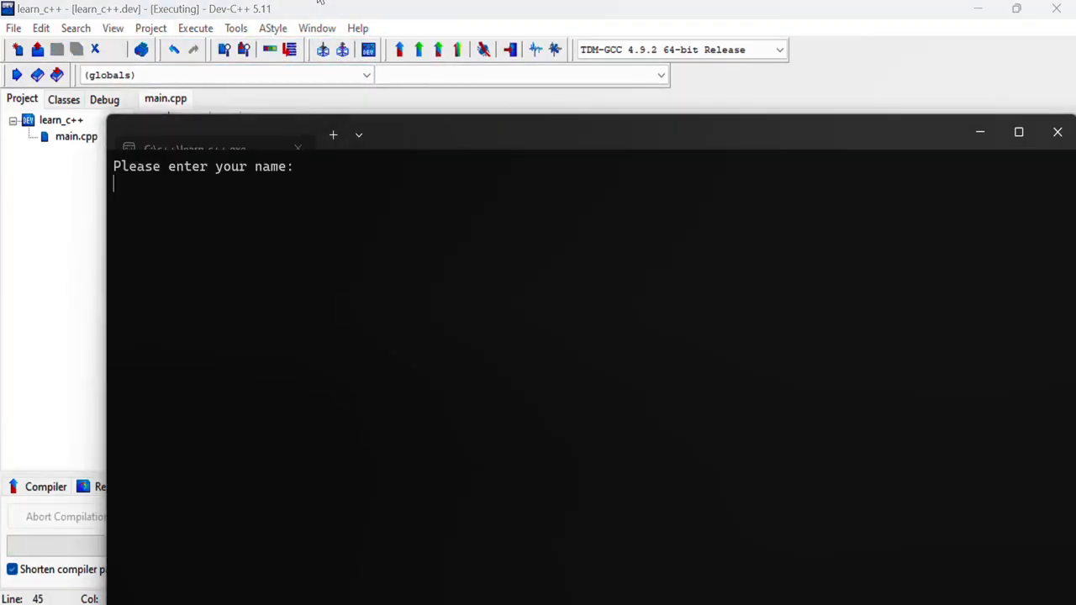
type("tes")
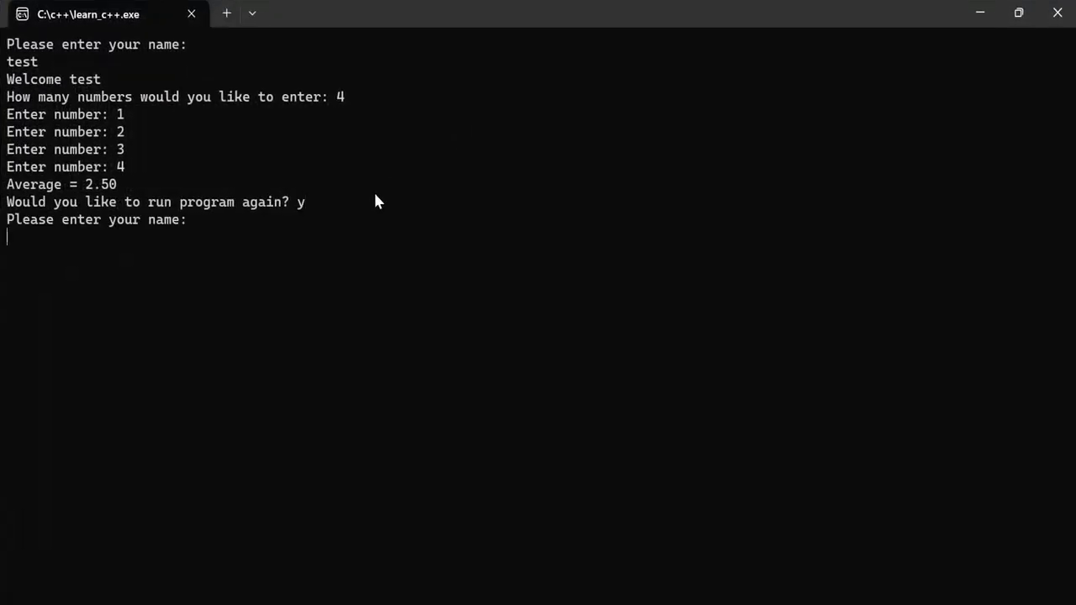
type("test2")
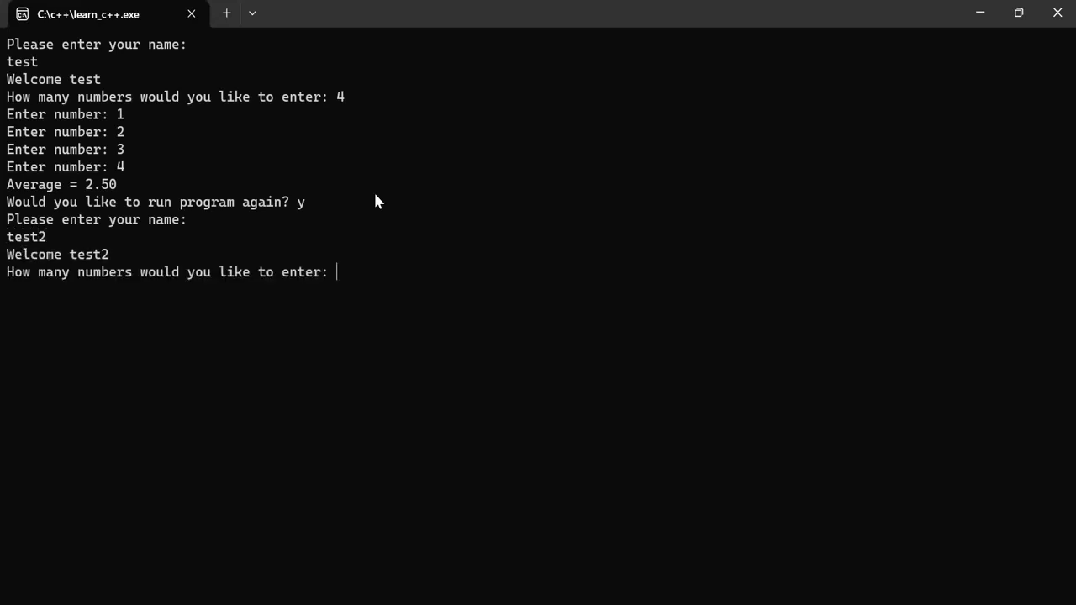
type("3")
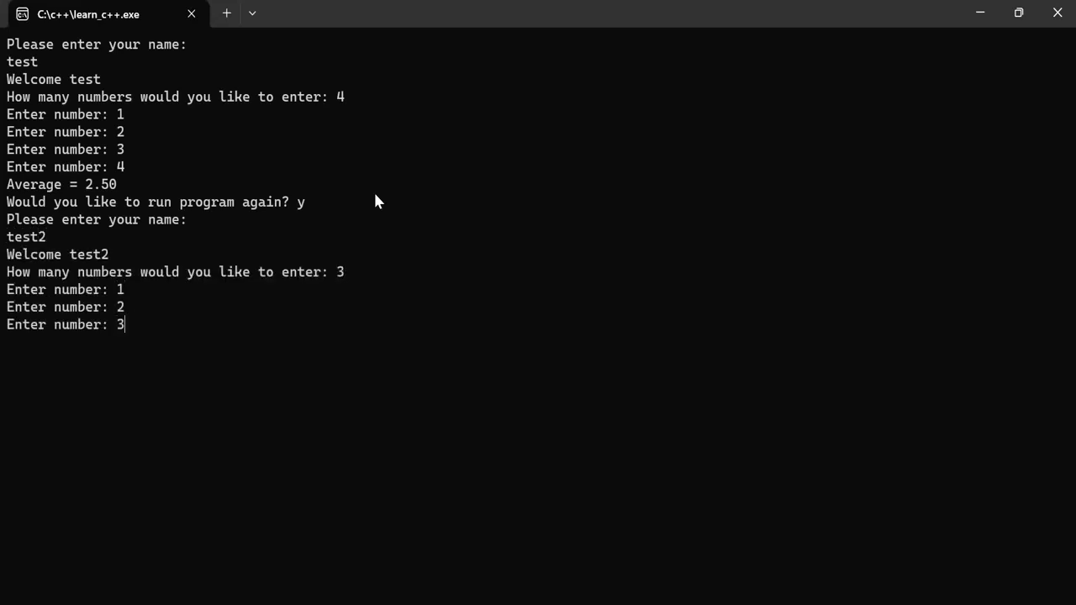
key("Return")
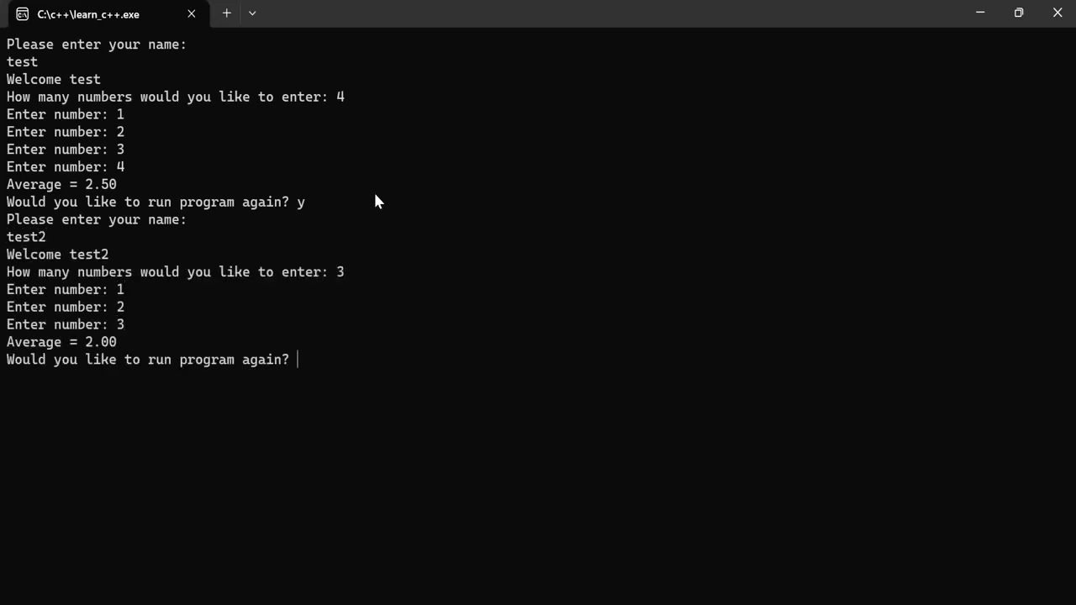
type("y")
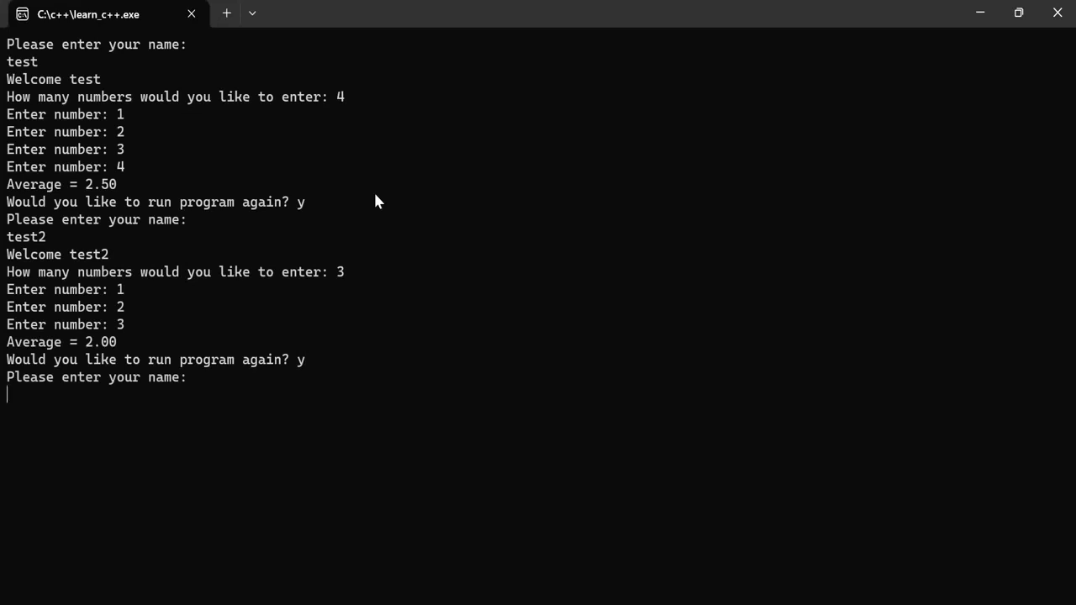
type("test3")
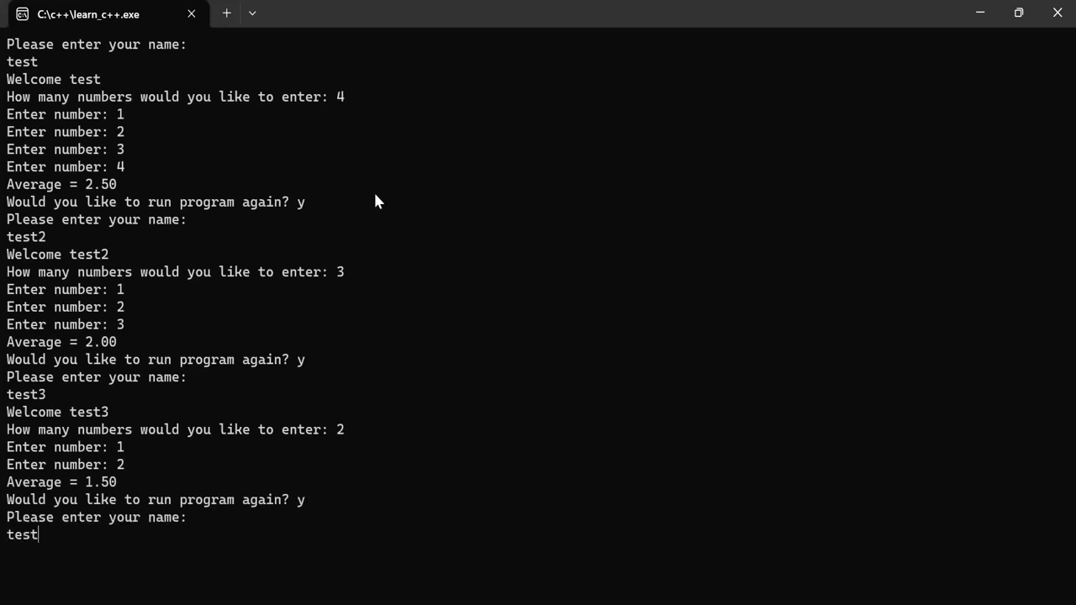
type("4")
key("Return")
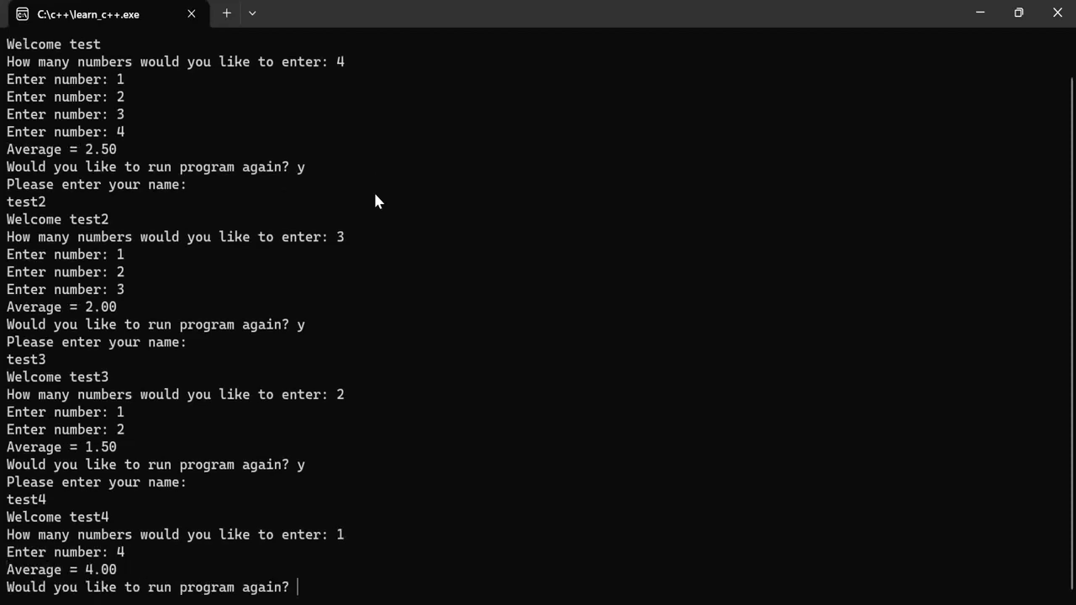
type("n")
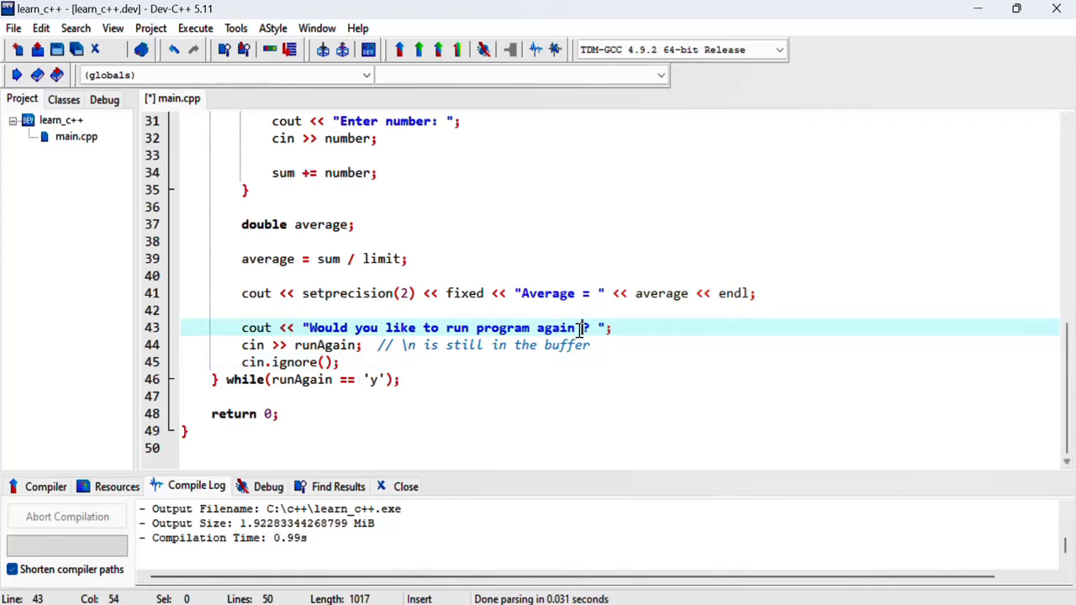
- Add '(y/n)' to the run-again prompt and start a comment about 'Y instead y'
type("(y/n)")
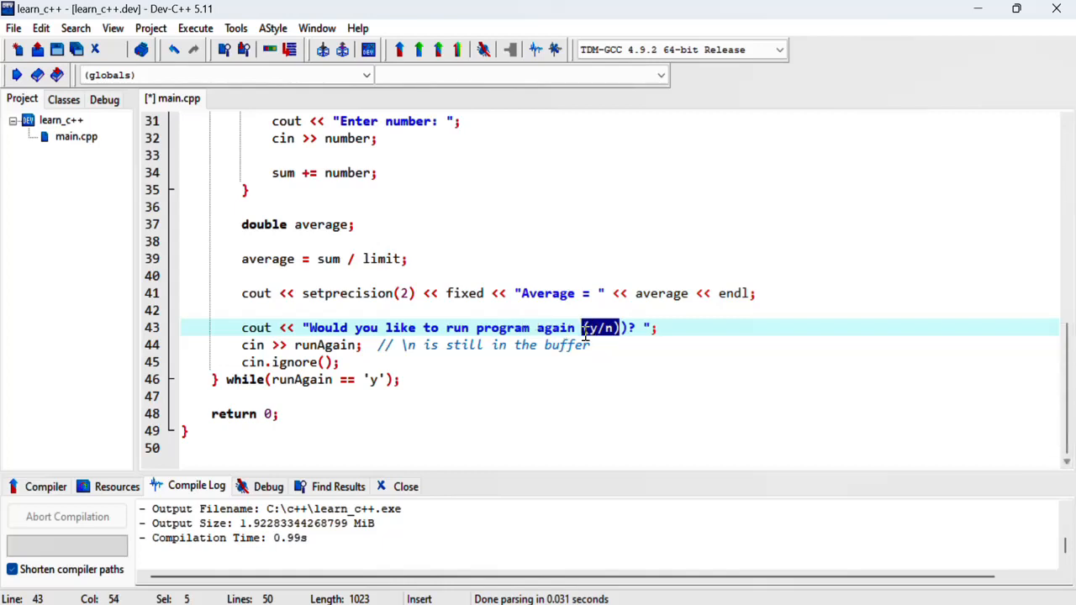
left_click(623, 327)
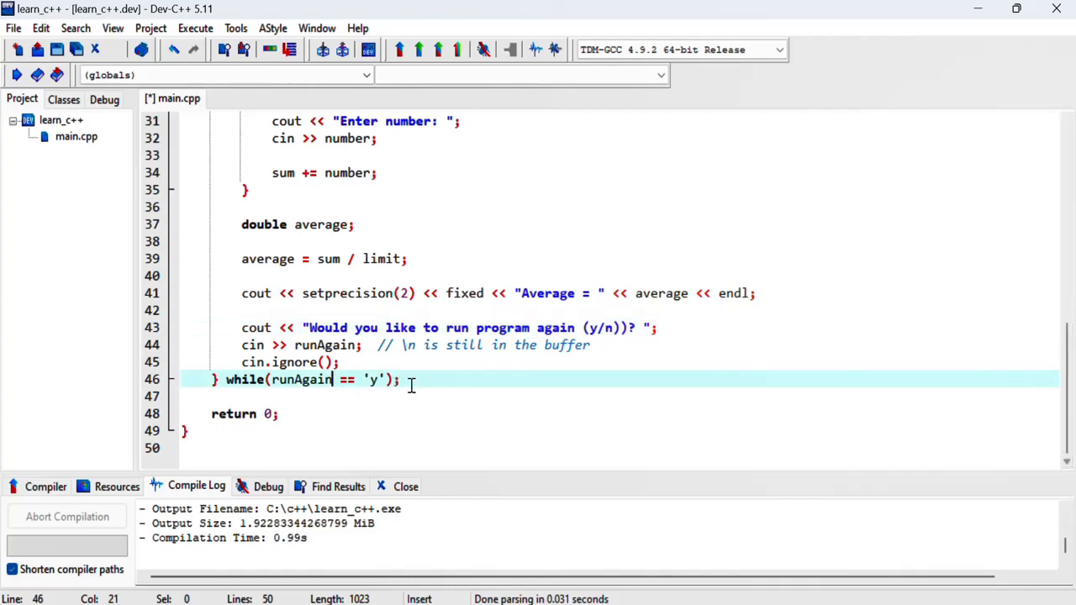
mouse_move(426, 351)
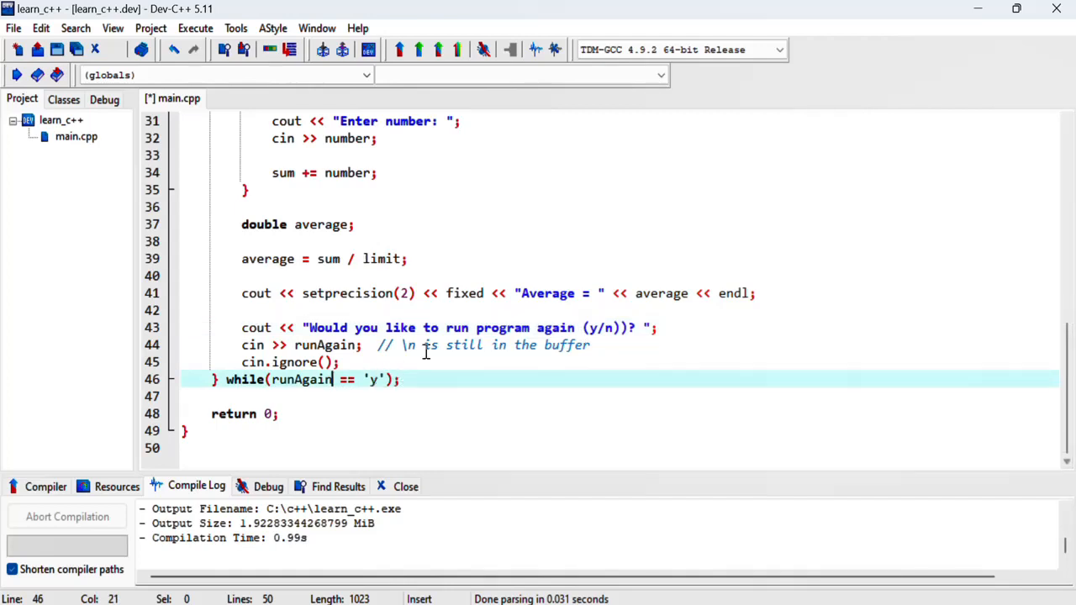
mouse_move(629, 338)
type(" //Y")
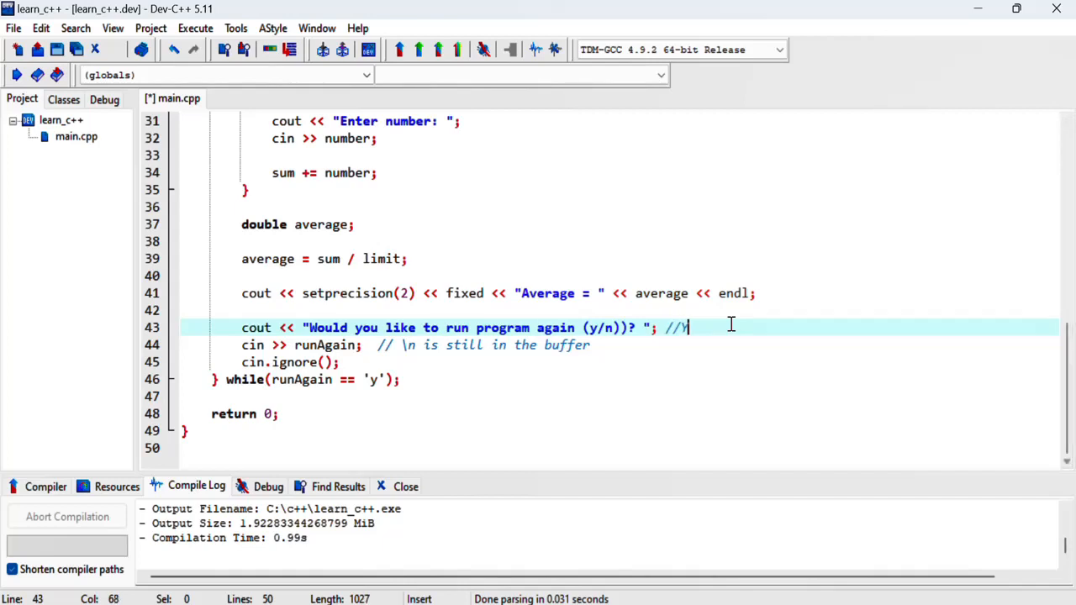
type("ins")
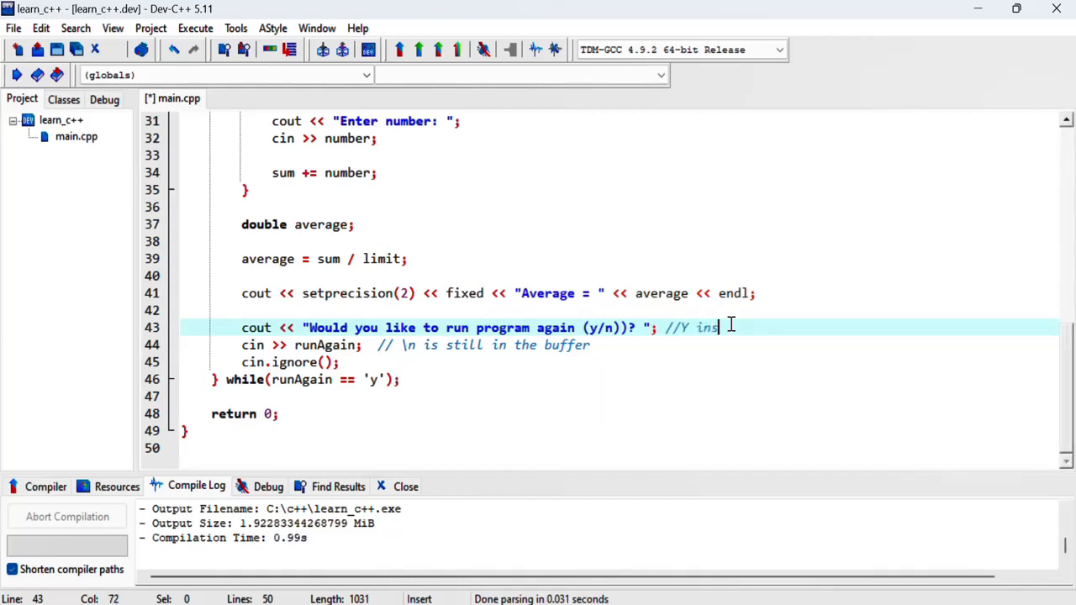
type("tead y")
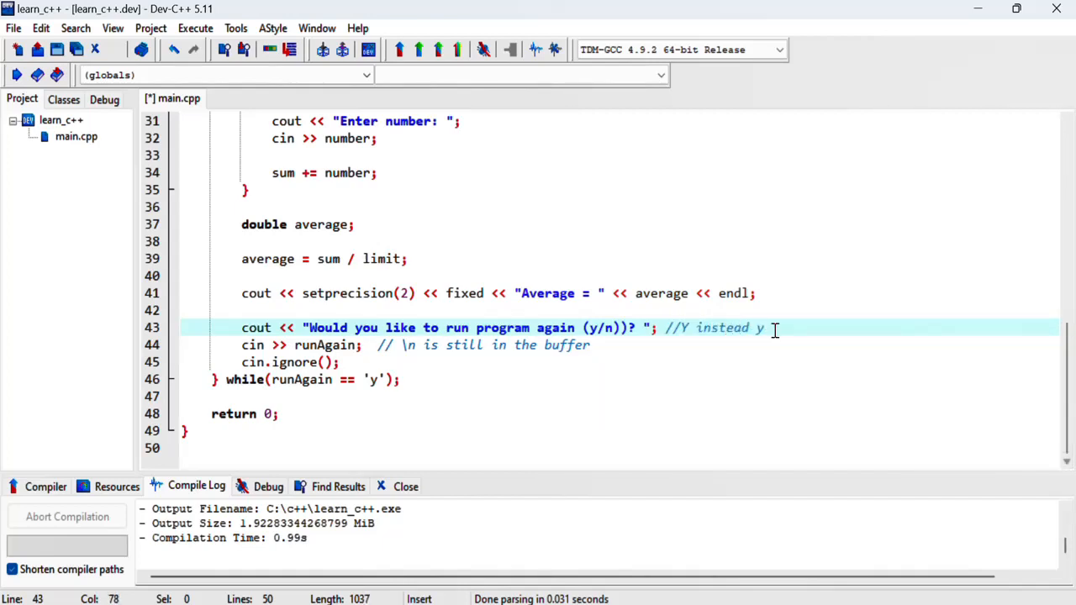